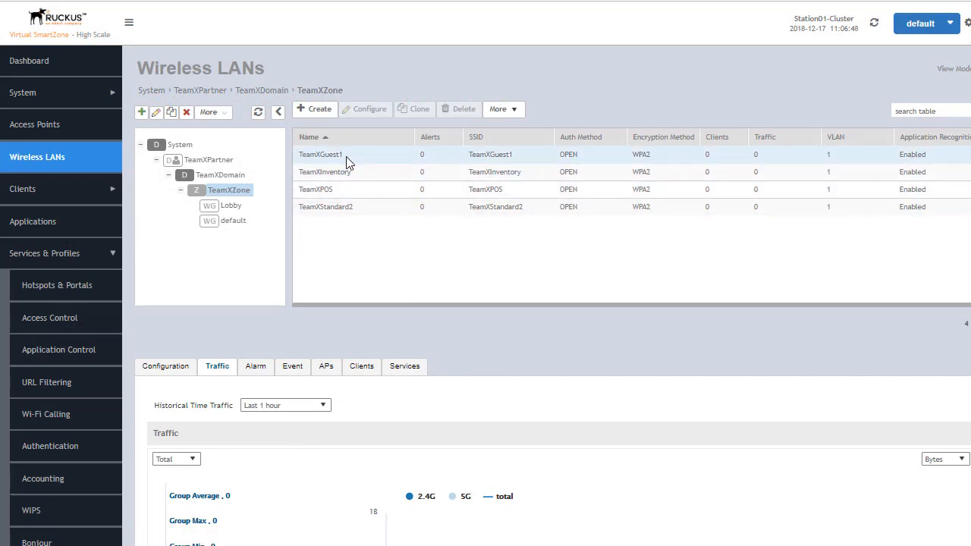
Open TeamXGuest1's WLAN settings and review its 'Guest access during office hours' Schedule Profile
left_click(320, 154)
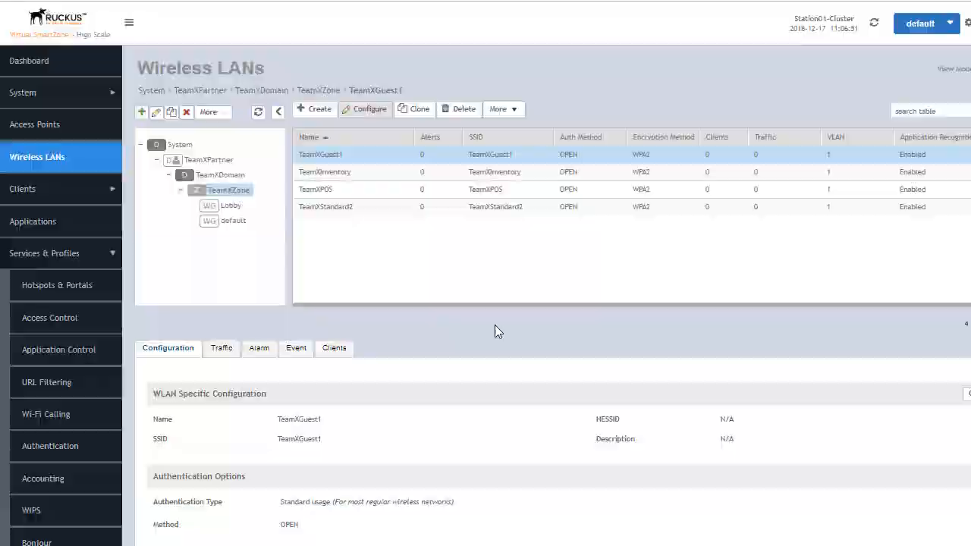
left_click(369, 109)
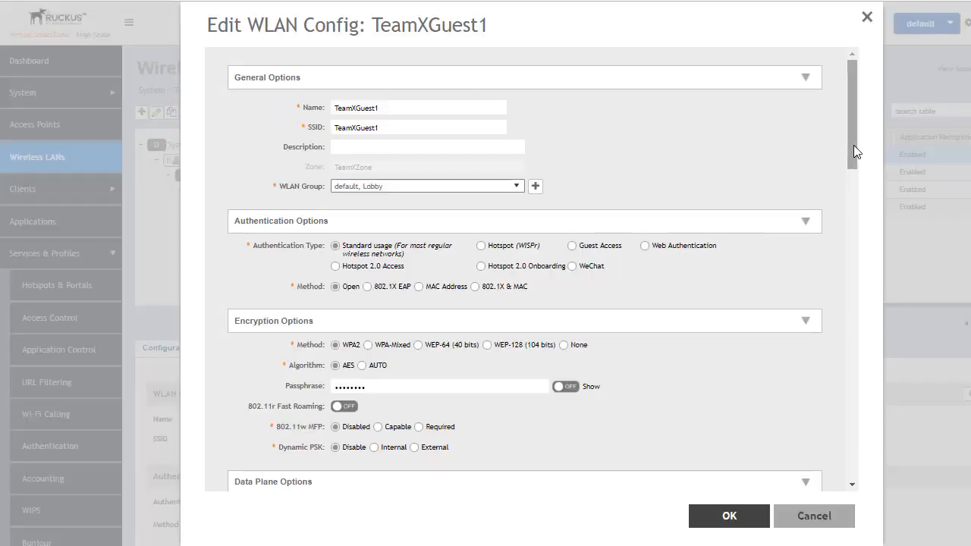
scroll("down", 3)
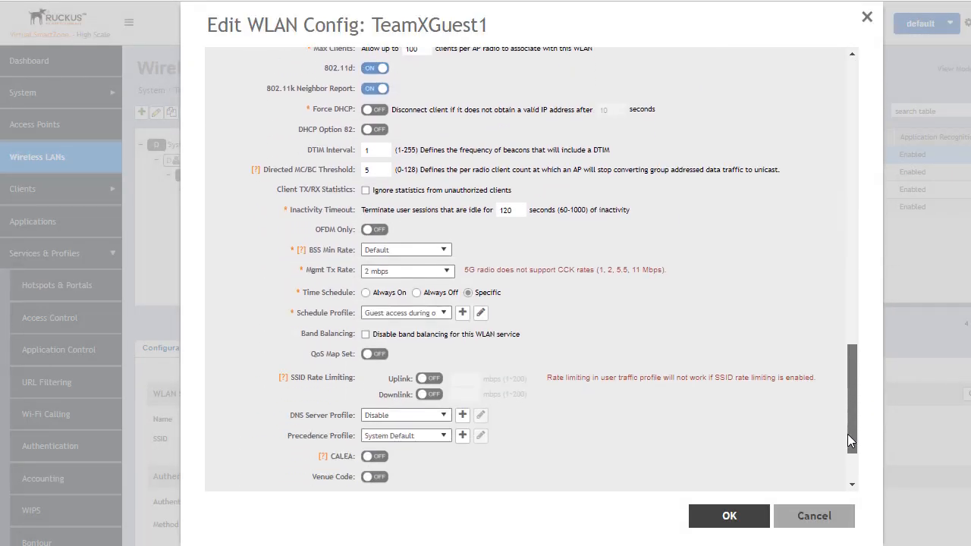
scroll("down", 3)
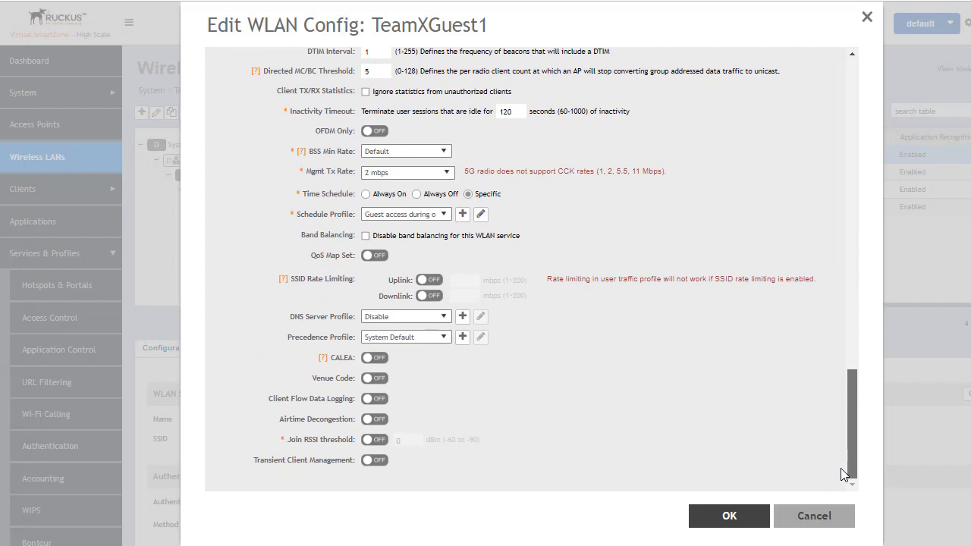
scroll("up", 3)
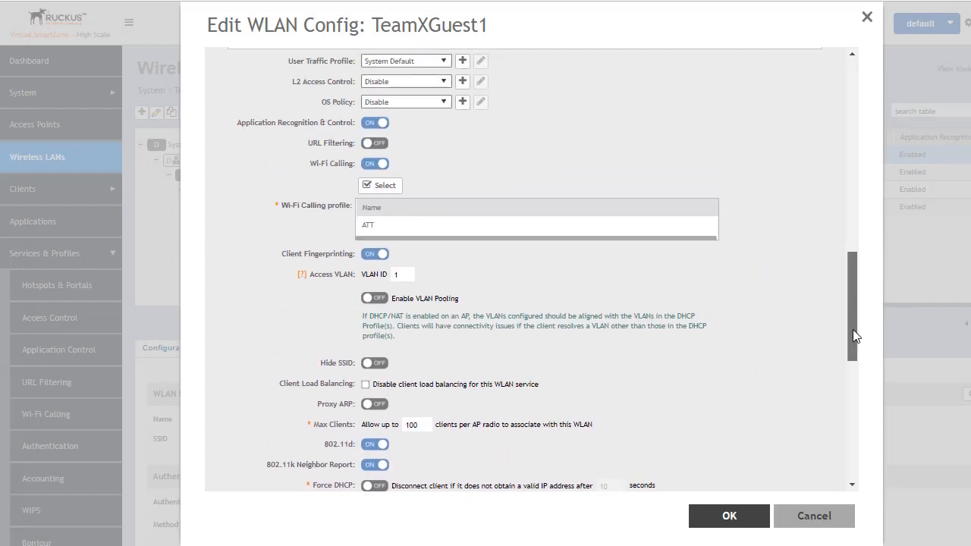
scroll("up", 3)
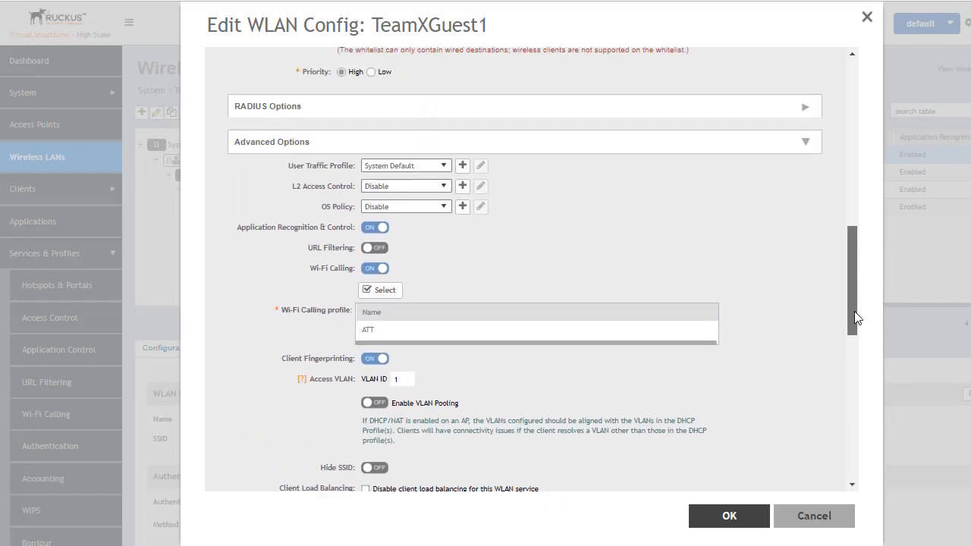
scroll("down", 3)
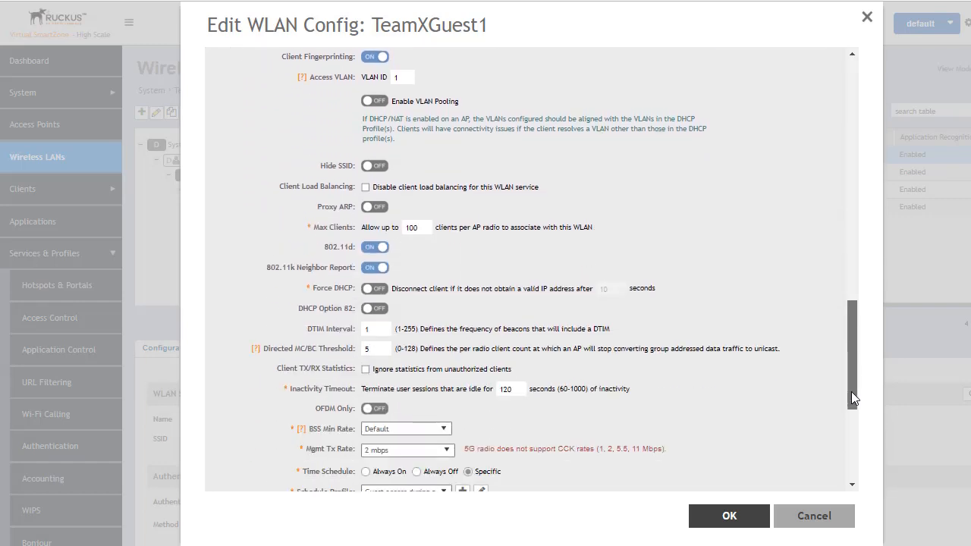
scroll("down", 3)
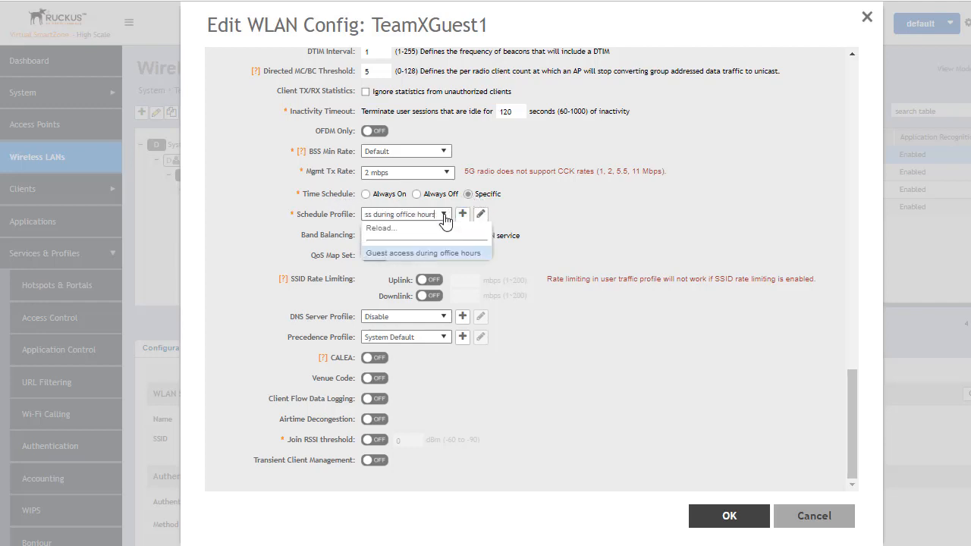
mouse_move(450, 261)
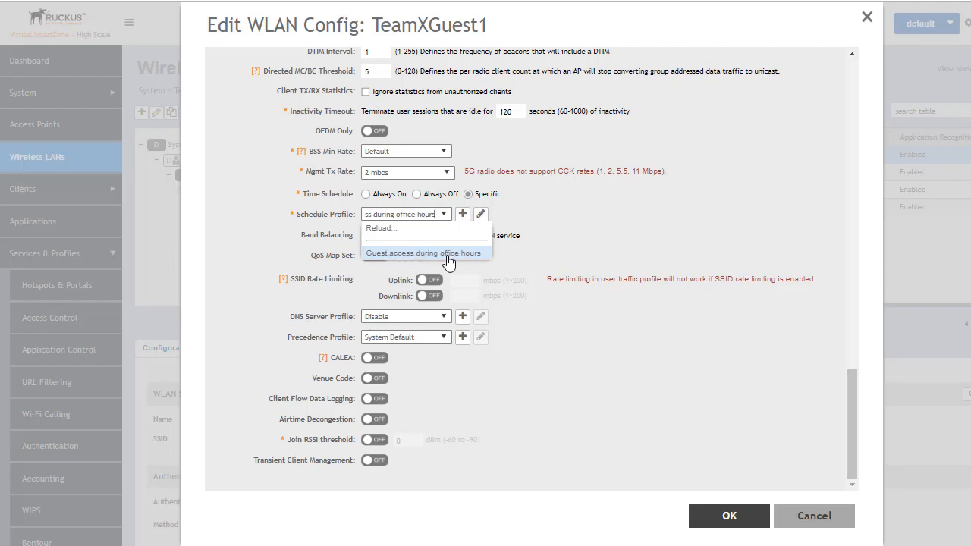
mouse_move(475, 261)
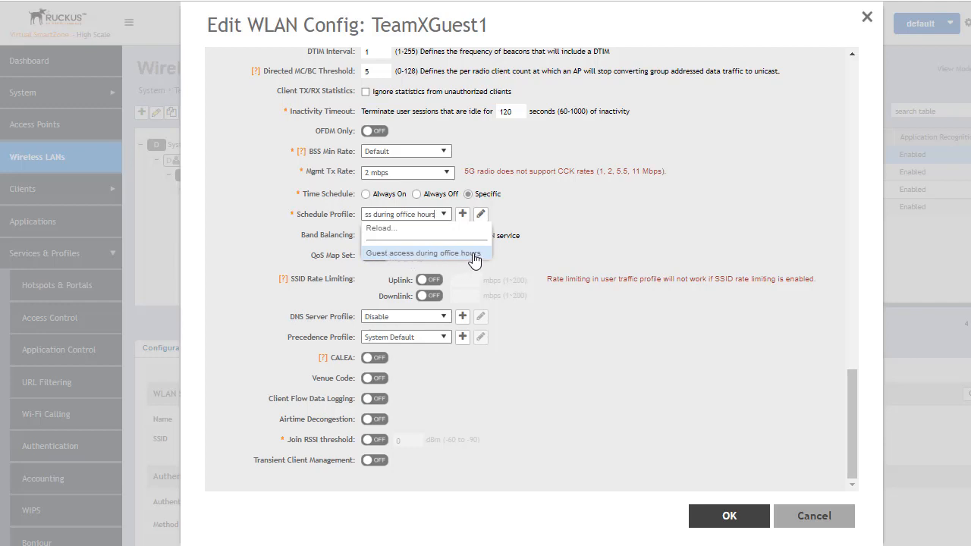
mouse_move(581, 230)
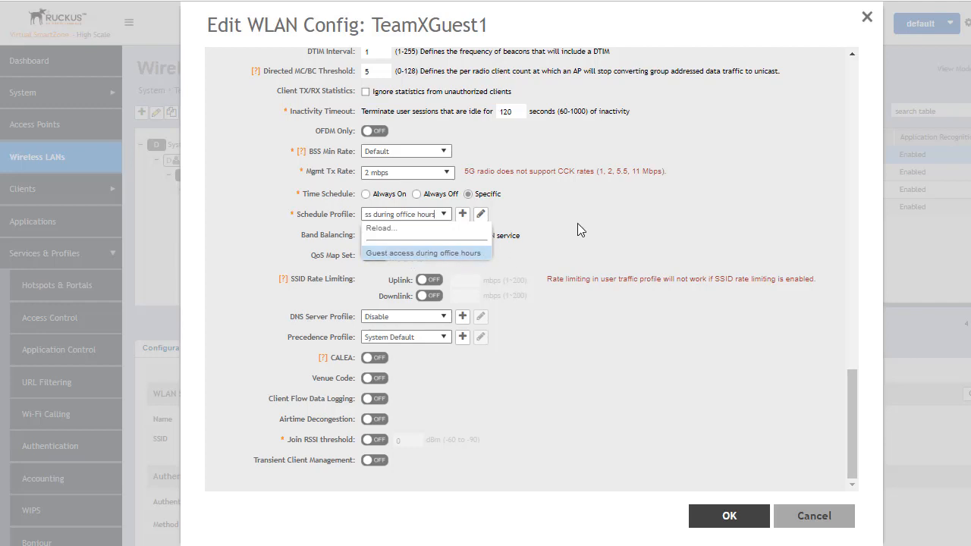
left_click(425, 252)
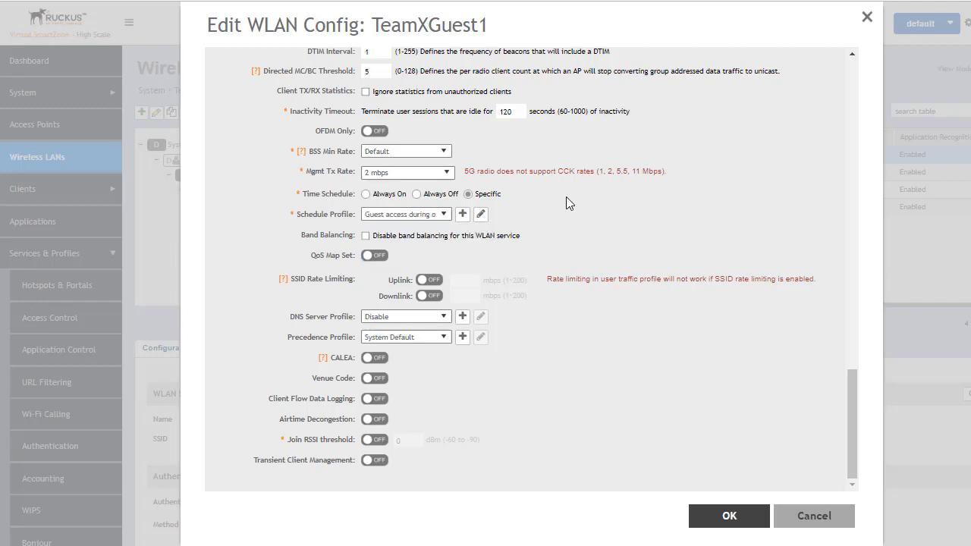
mouse_move(475, 230)
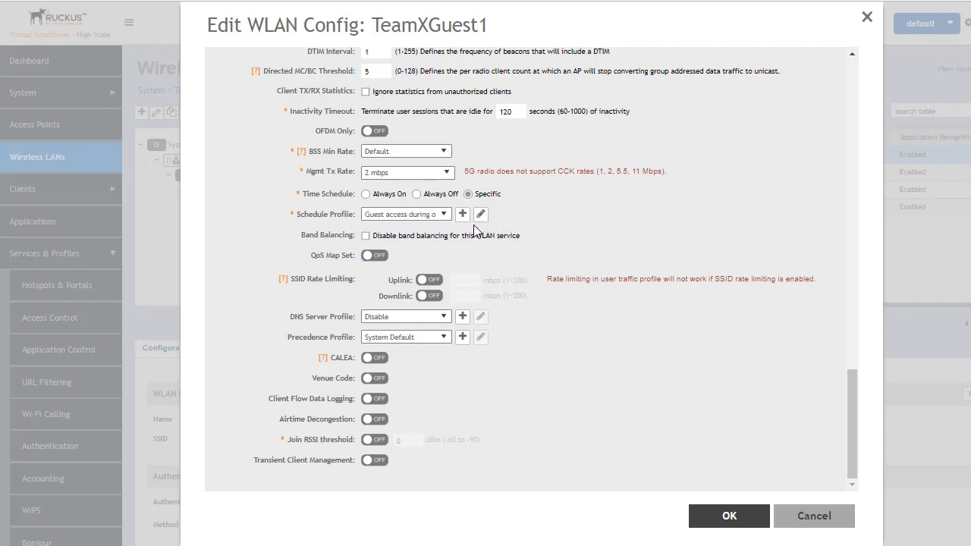
Open the 'Guest access during office hours' schedule profile for editing
left_click(480, 214)
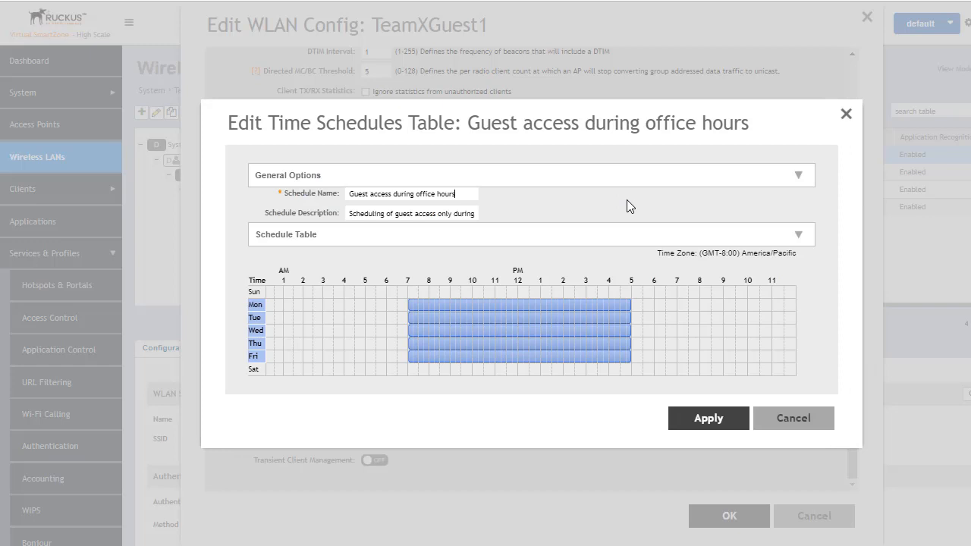
mouse_move(544, 259)
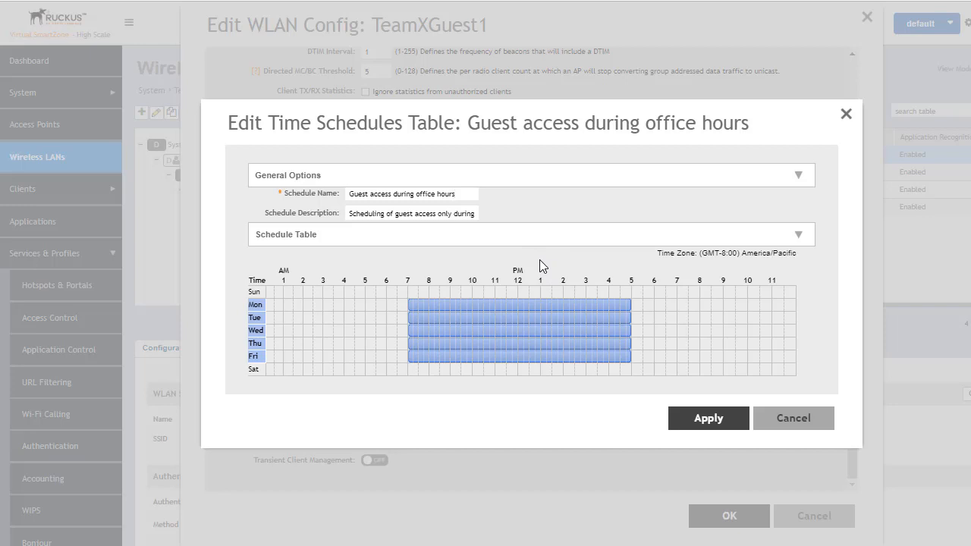
mouse_move(476, 260)
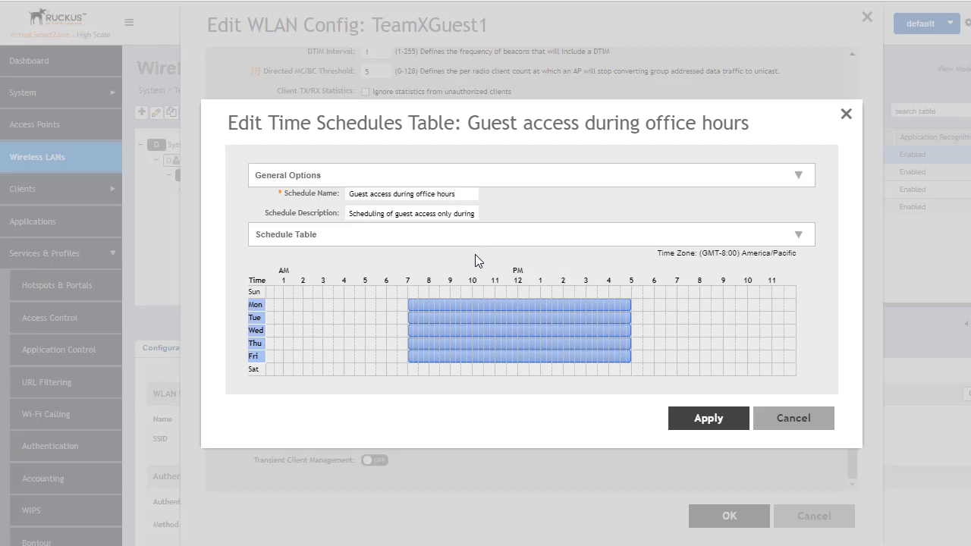
mouse_move(560, 315)
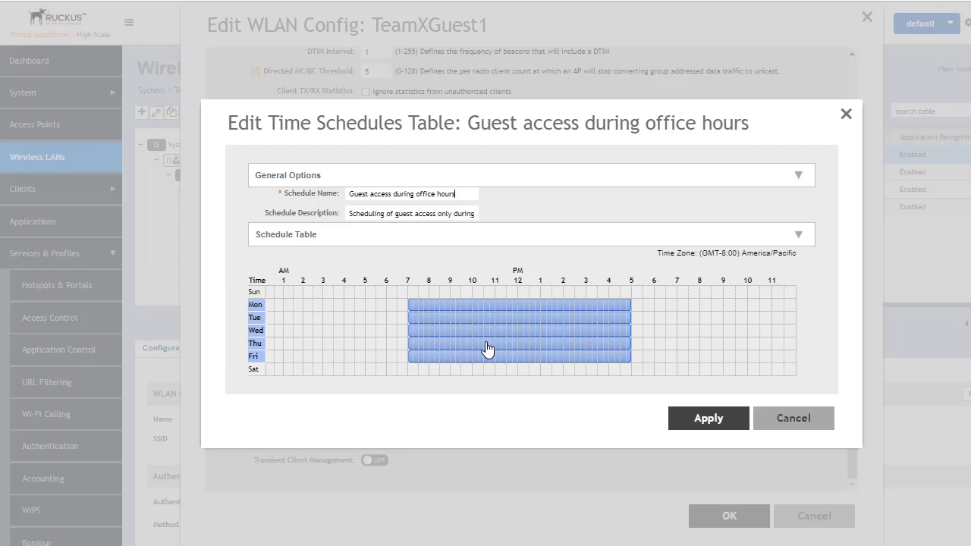
mouse_move(486, 330)
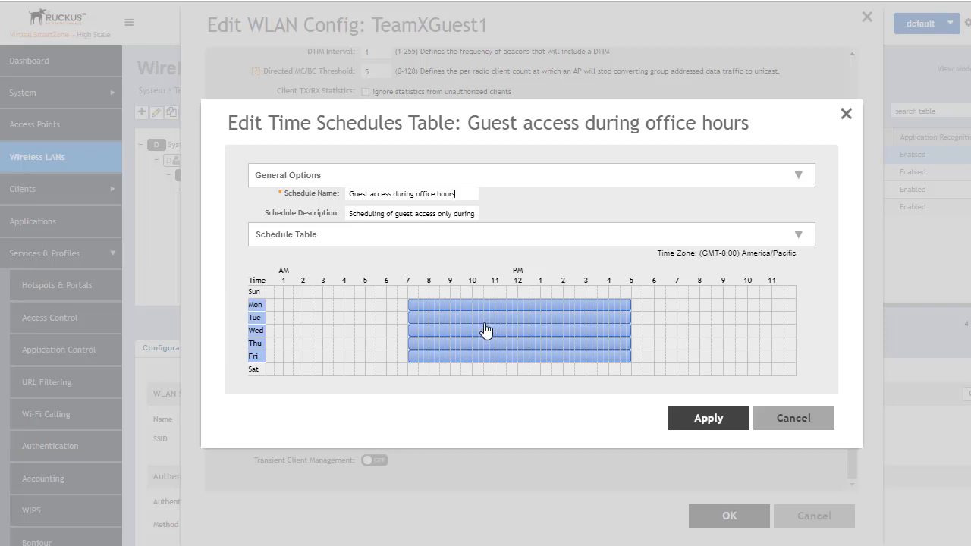
mouse_move(518, 317)
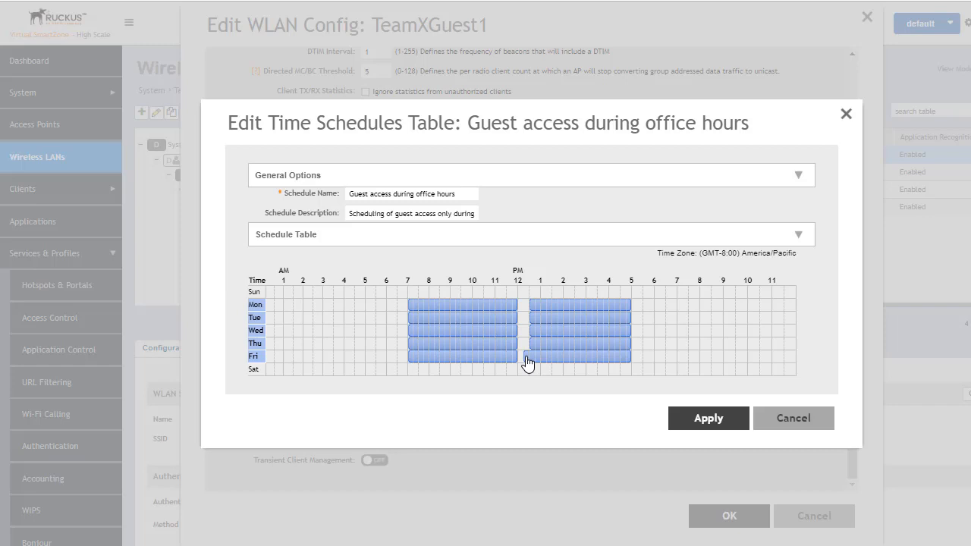
mouse_move(549, 400)
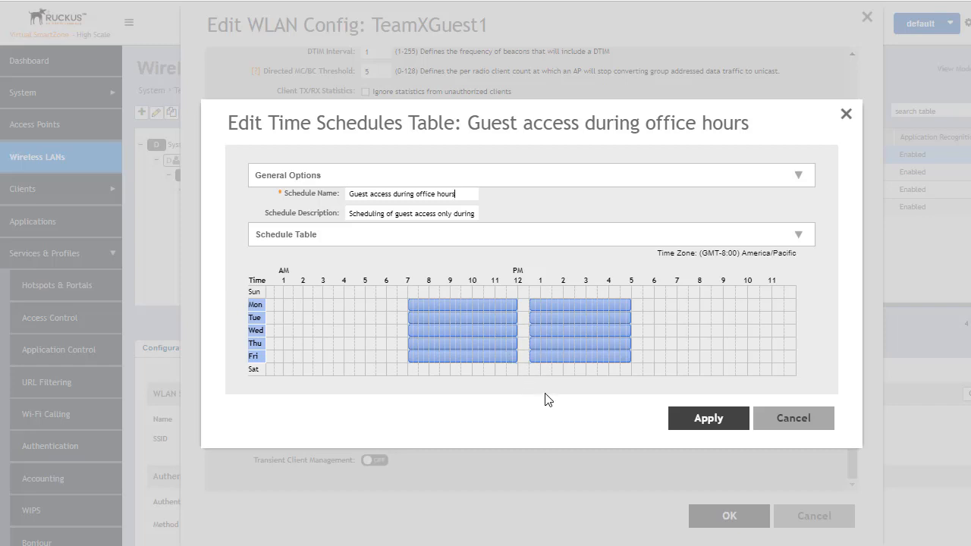
mouse_move(533, 418)
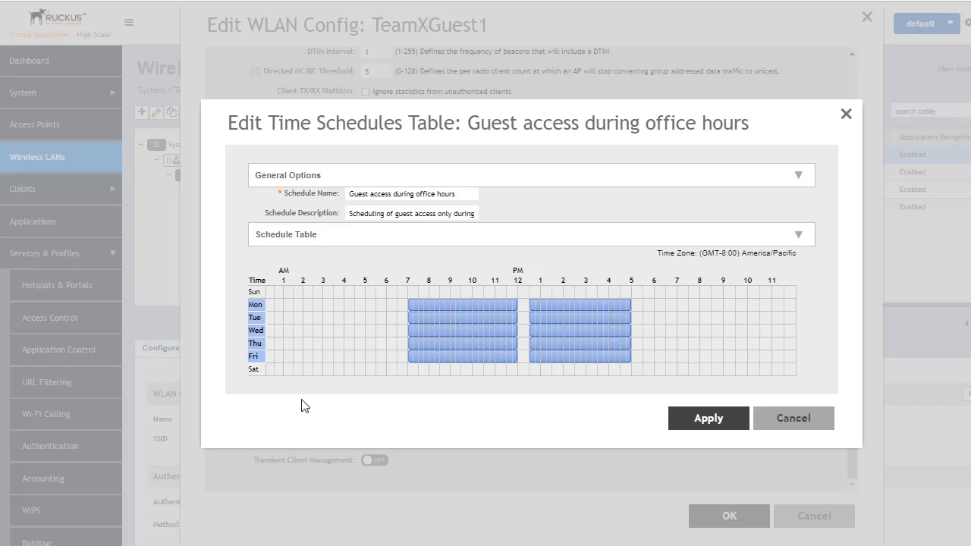
mouse_move(230, 314)
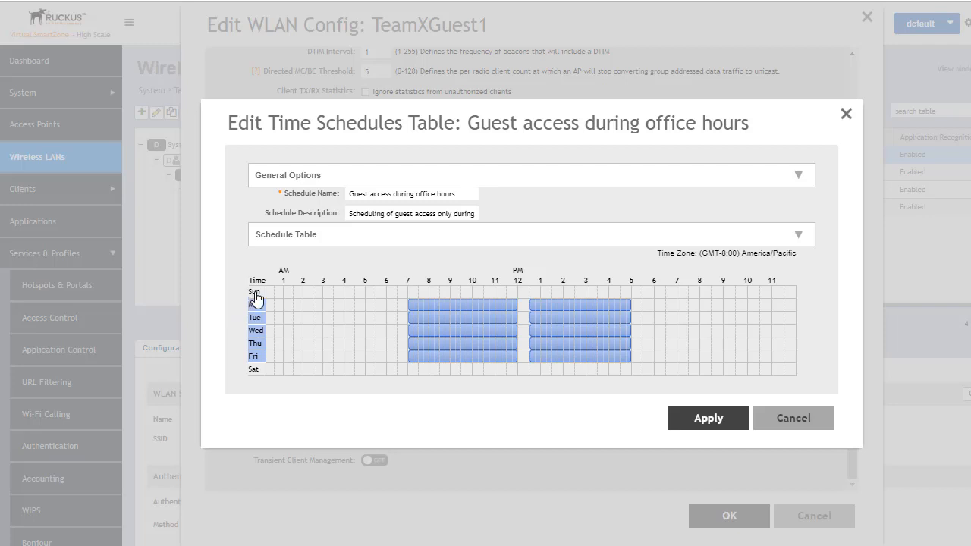
left_click(255, 292)
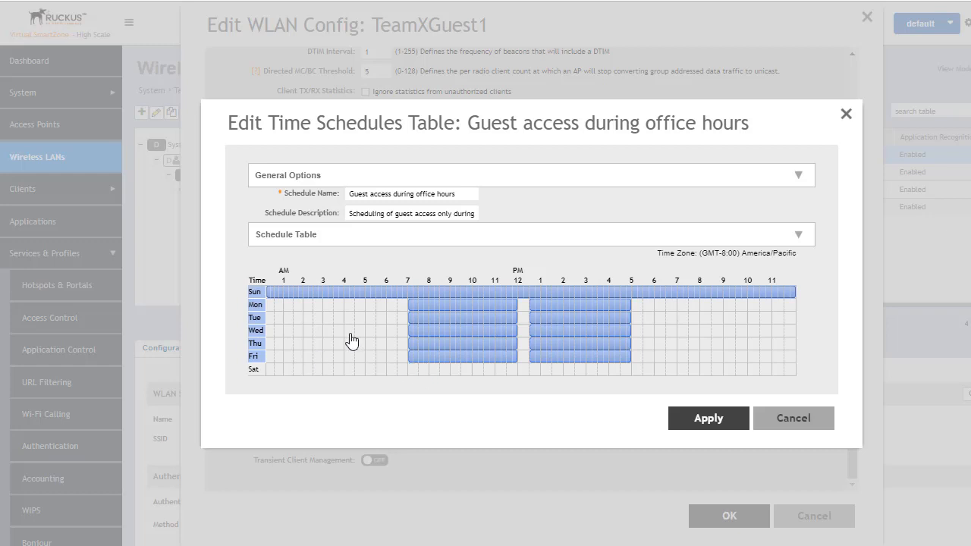
mouse_move(333, 309)
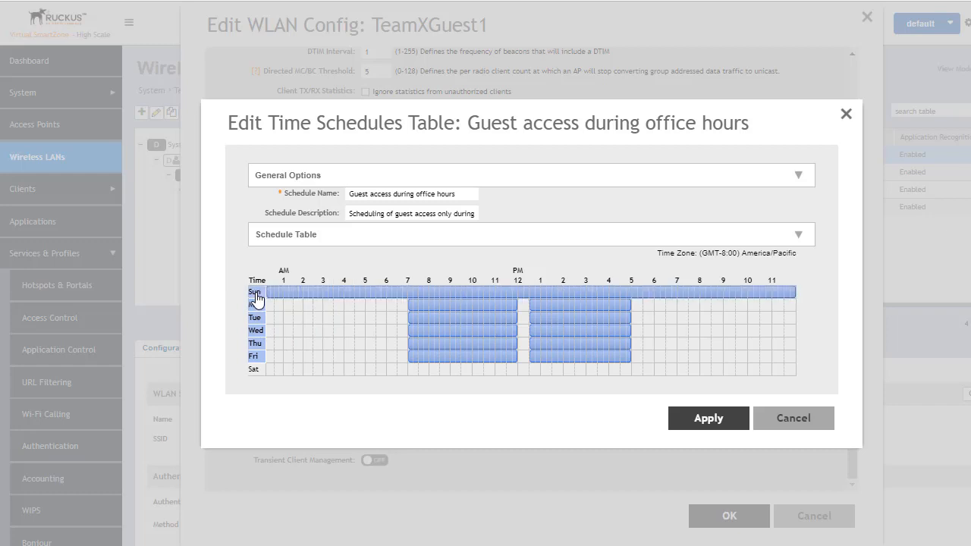
left_click(255, 292)
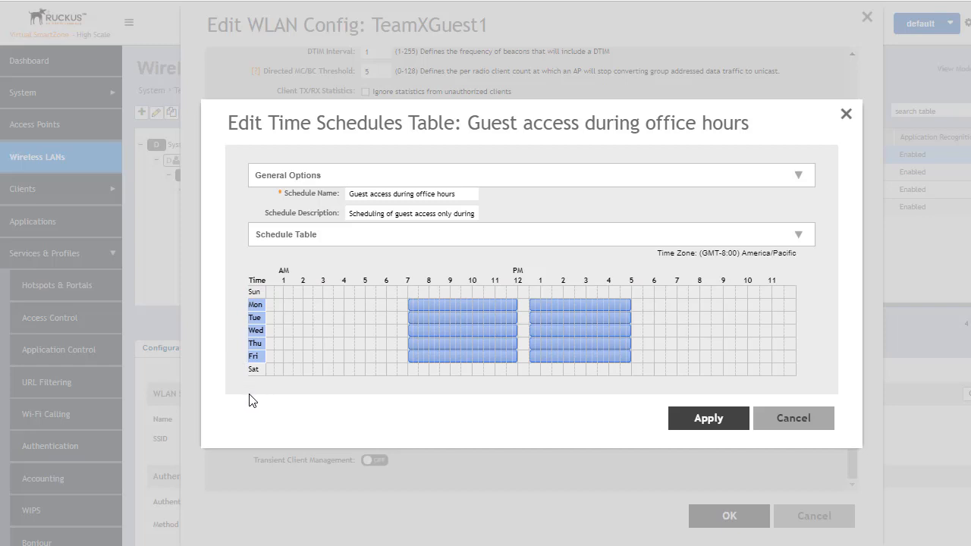
mouse_move(287, 394)
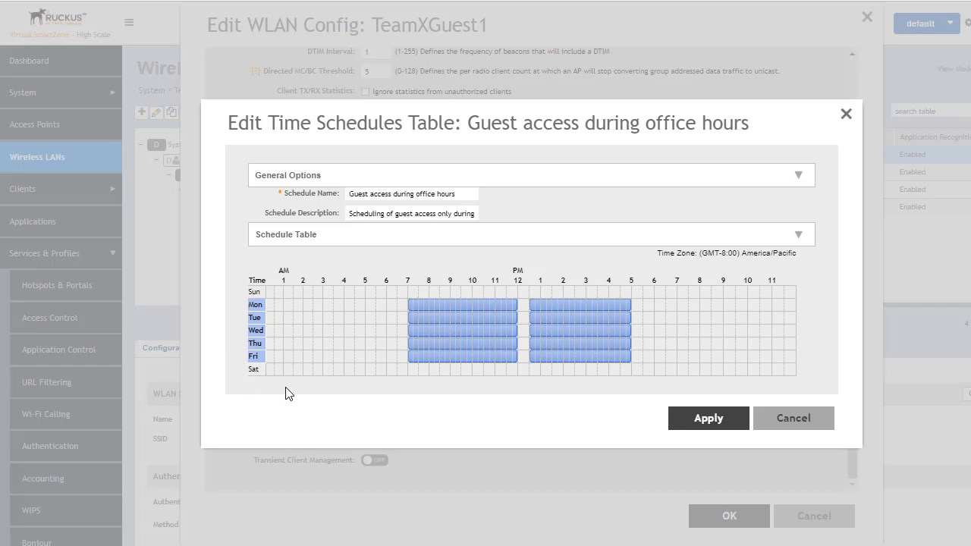
mouse_move(466, 218)
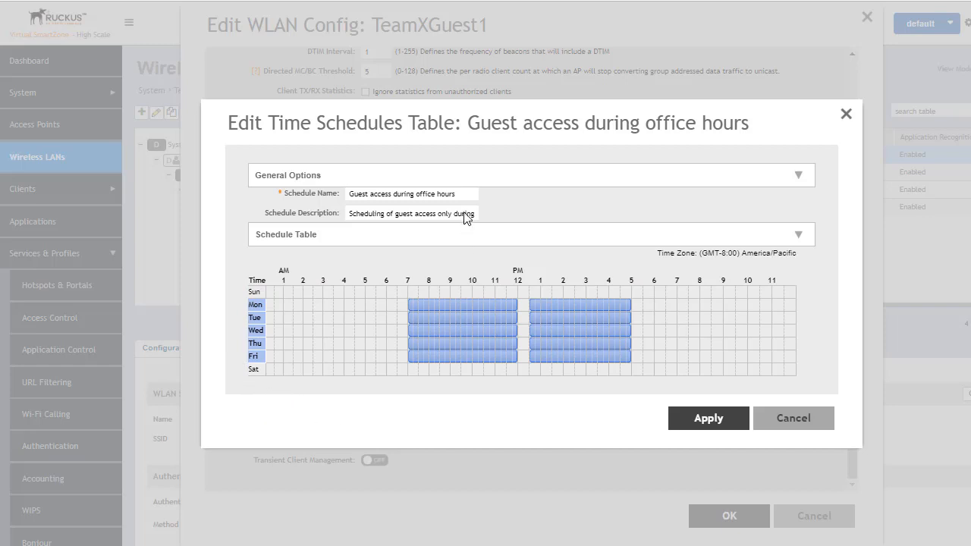
mouse_move(708, 418)
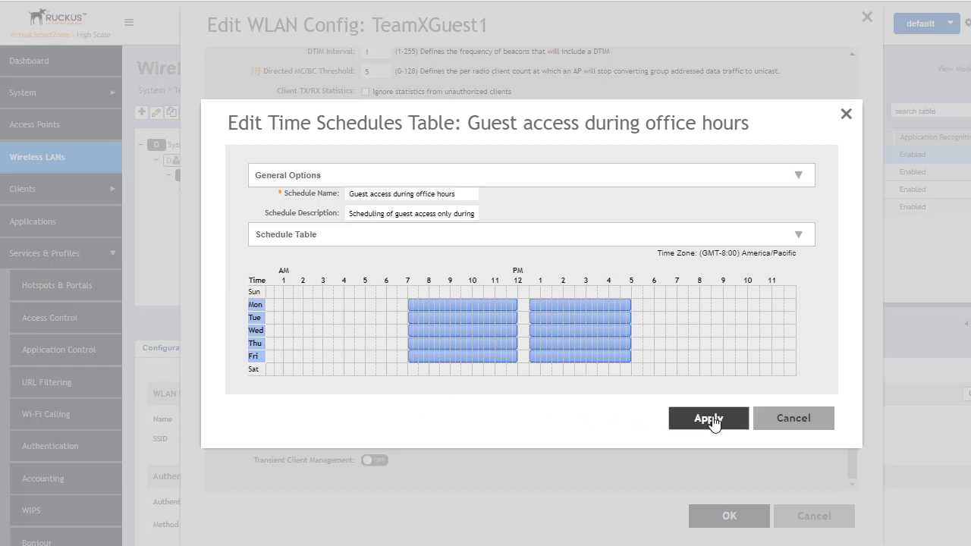
Save the edited office-hours schedule, returning to TeamXGuest1's WLAN settings
left_click(708, 418)
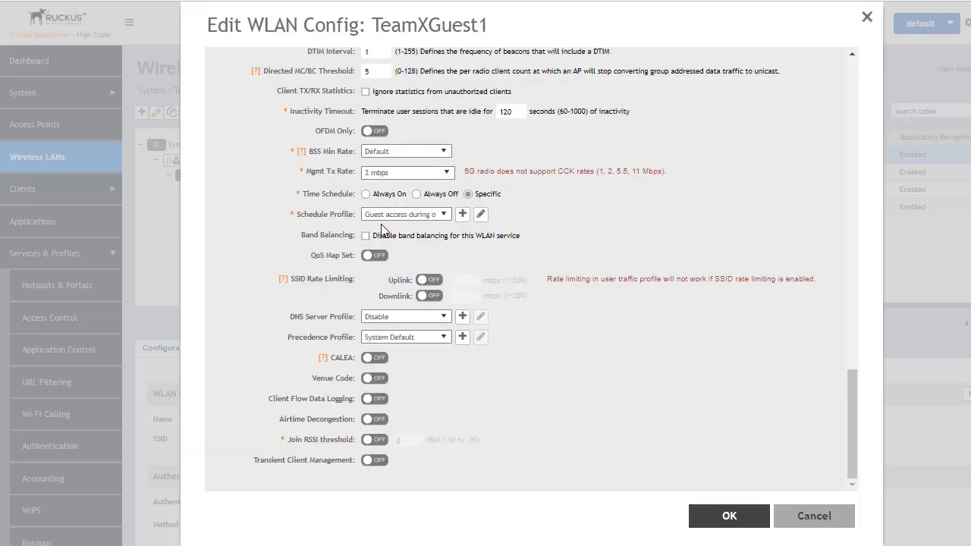
mouse_move(357, 144)
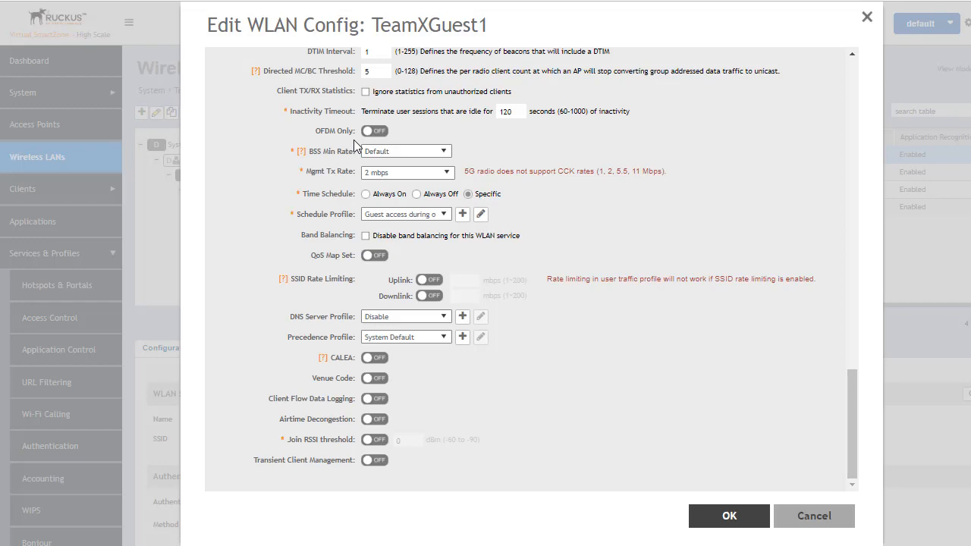
mouse_move(352, 250)
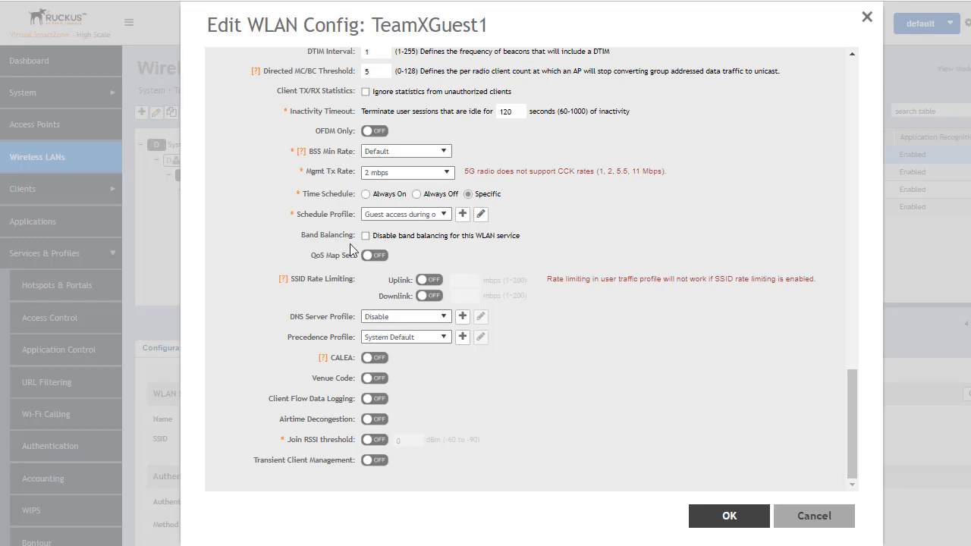
mouse_move(591, 258)
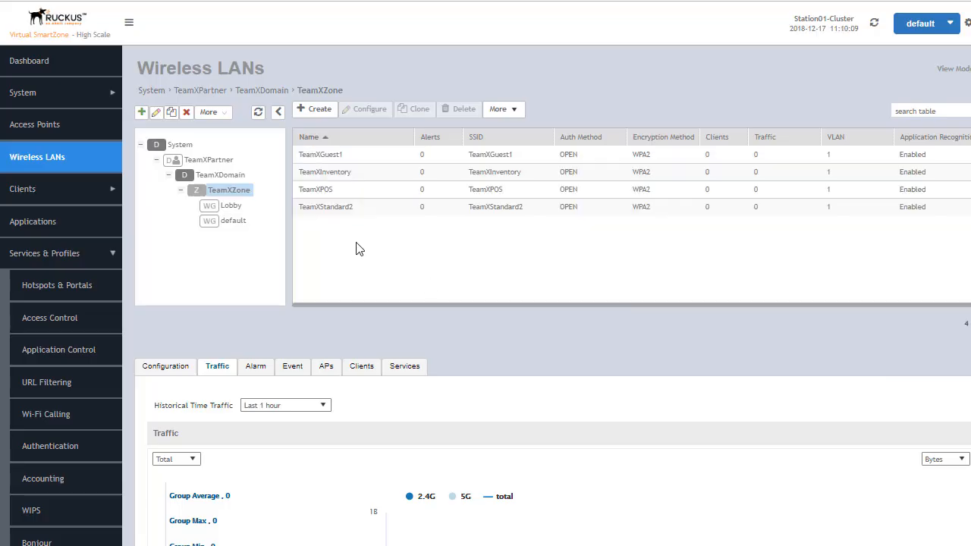
Open TeamXStandard2's settings and set its Advanced Options Time Schedule to Specific
left_click(325, 207)
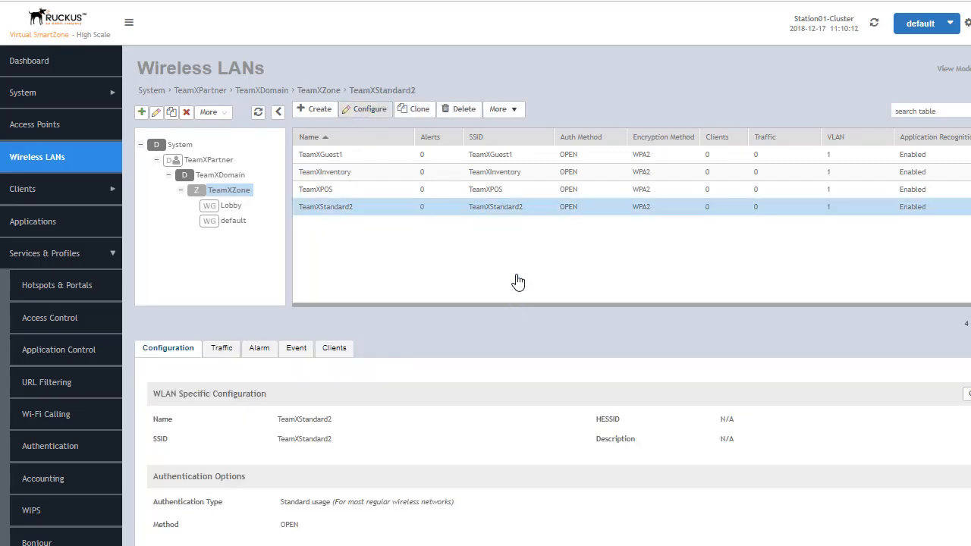
left_click(365, 108)
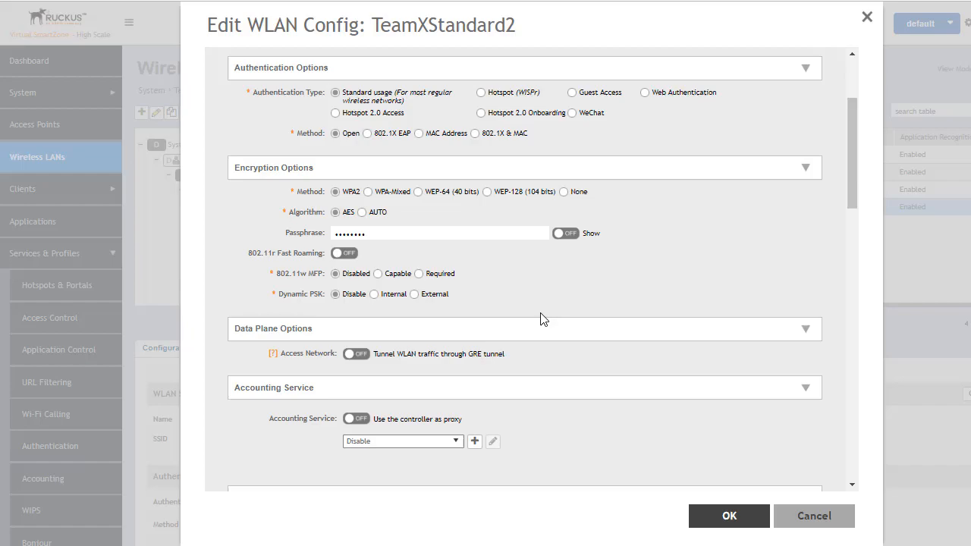
scroll("down", 3)
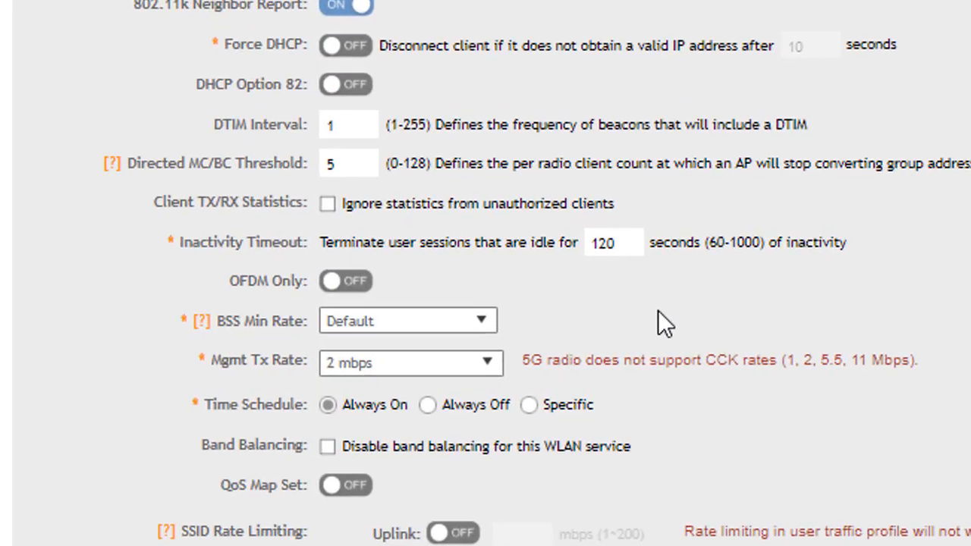
scroll("down", 3)
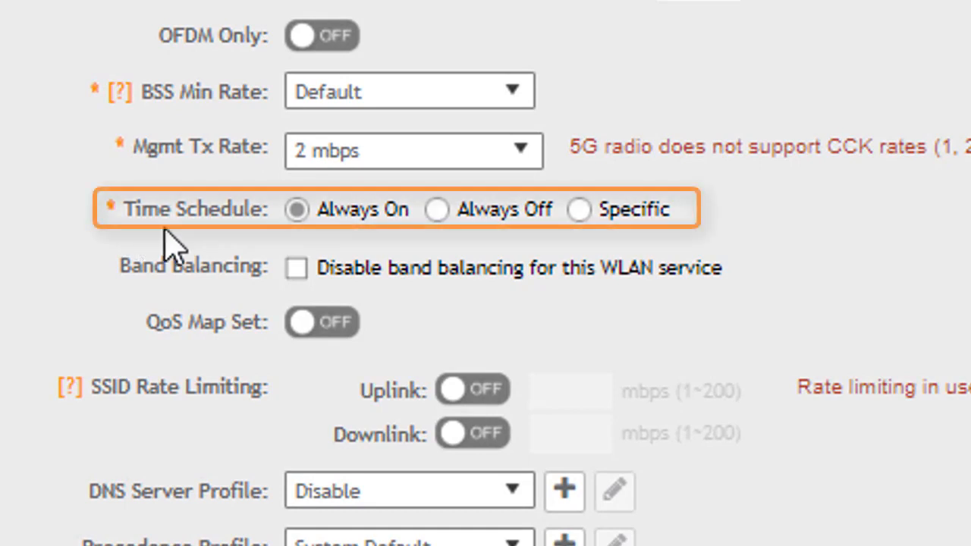
mouse_move(649, 285)
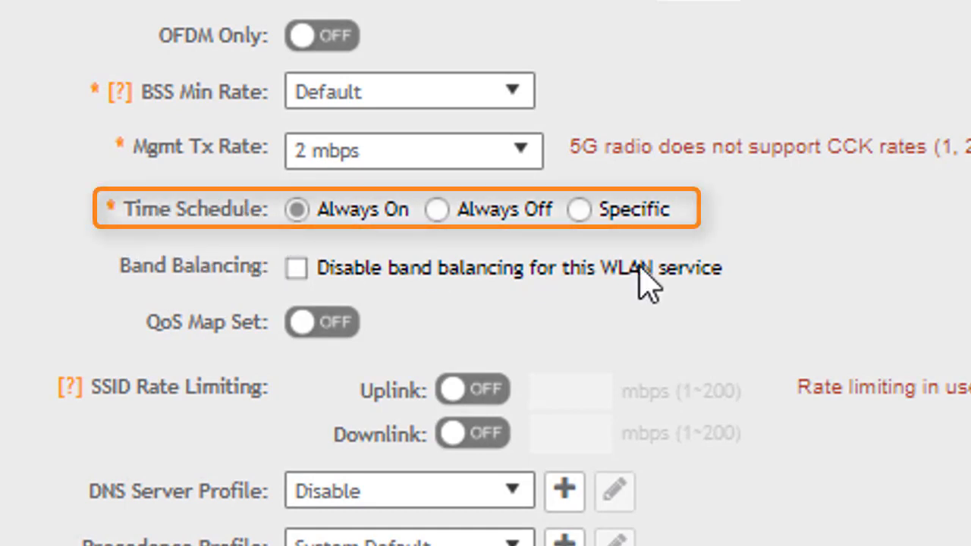
left_click(579, 210)
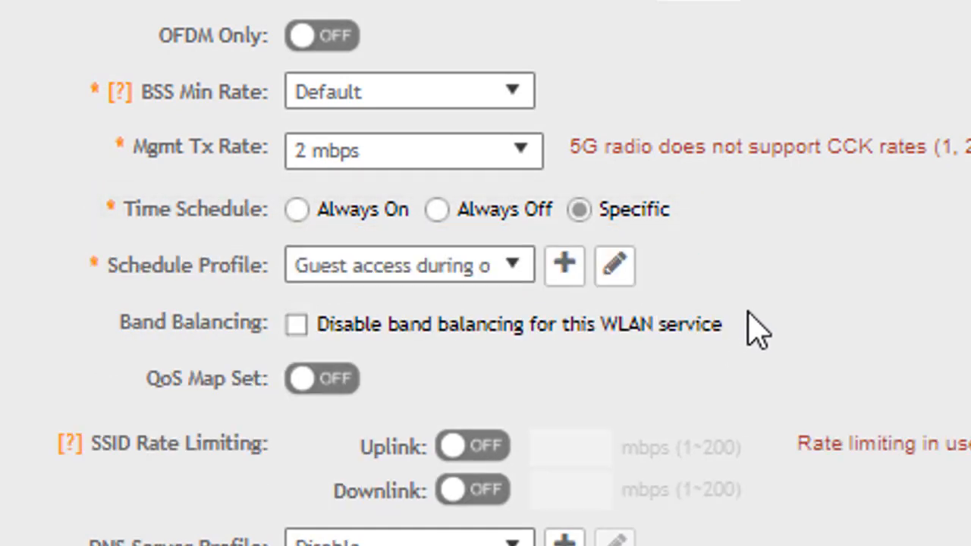
mouse_move(588, 330)
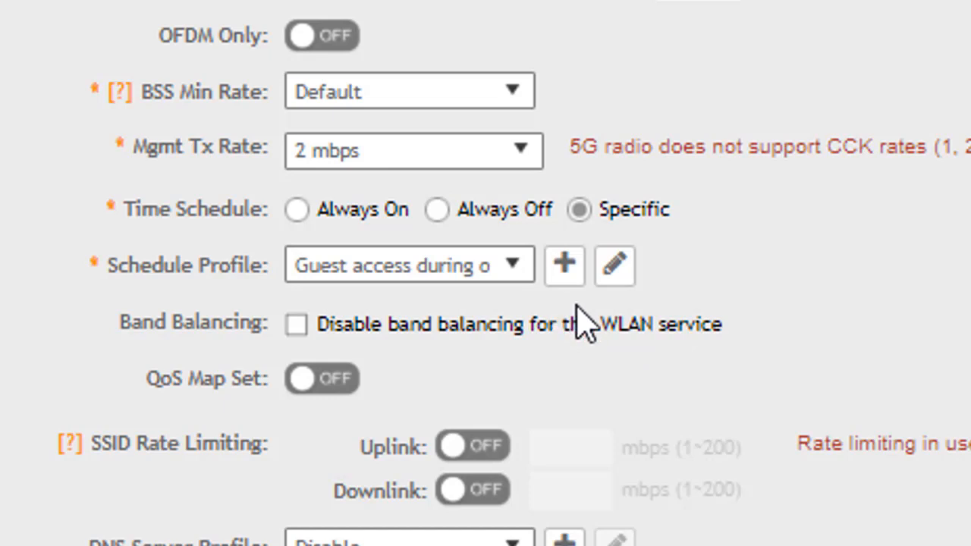
mouse_move(532, 311)
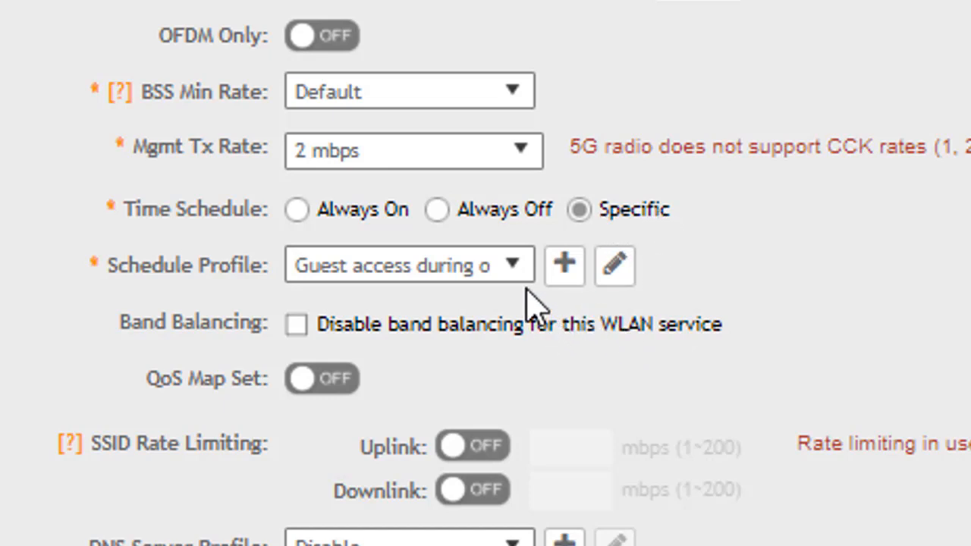
left_click(514, 265)
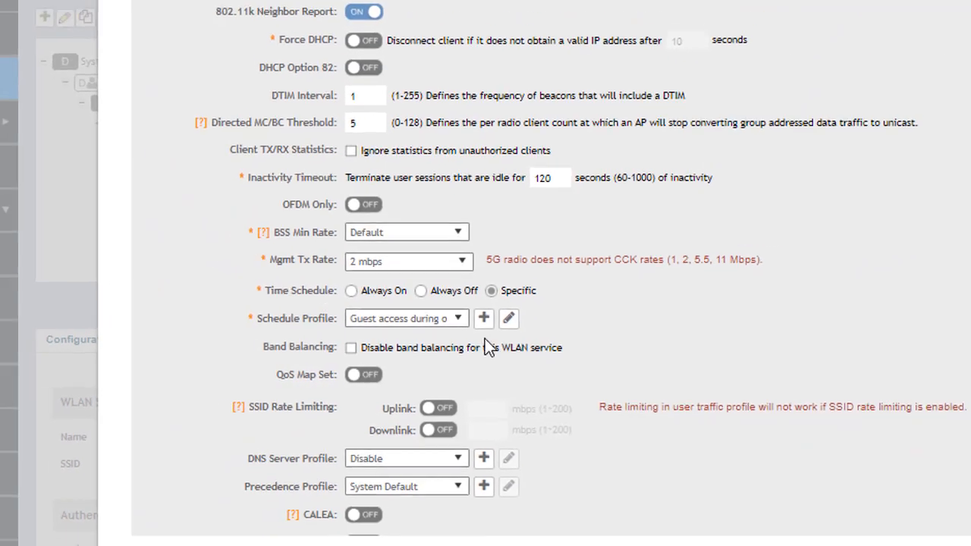
Start a new schedule profile named 'Office Hours'
left_click(484, 318)
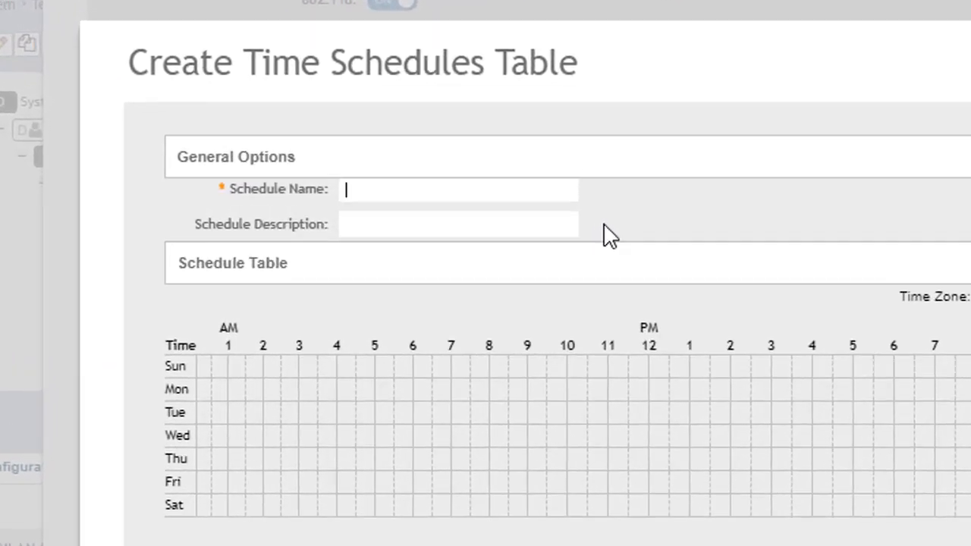
type("Office")
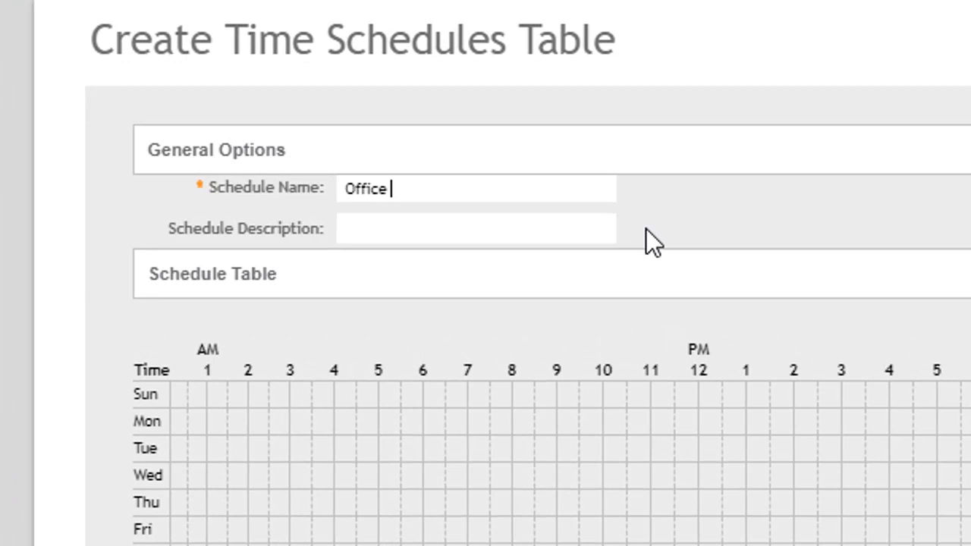
type("Hours")
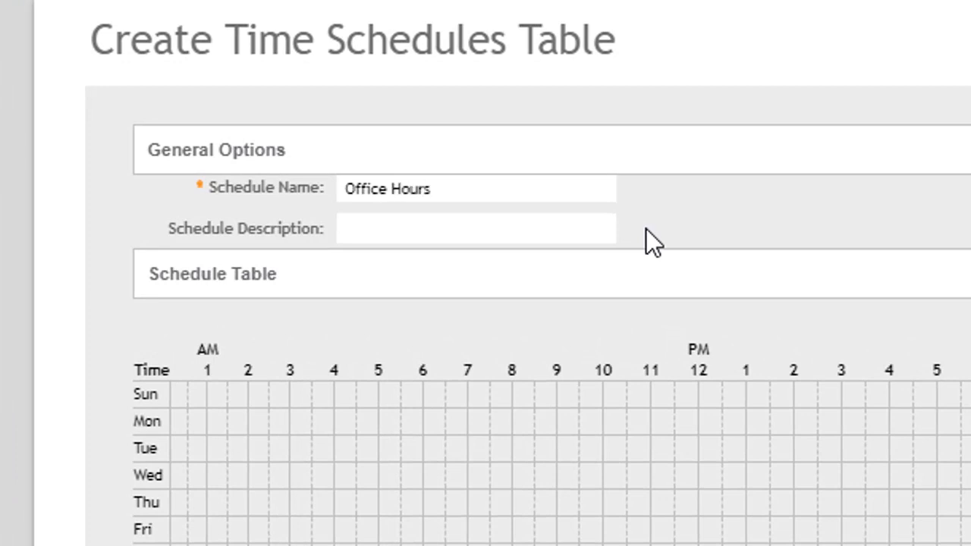
mouse_move(711, 243)
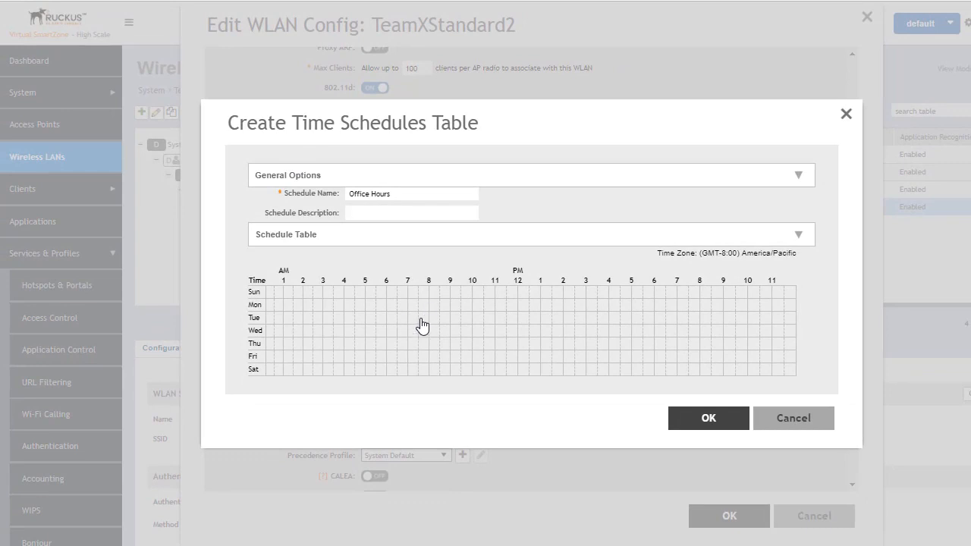
mouse_move(659, 269)
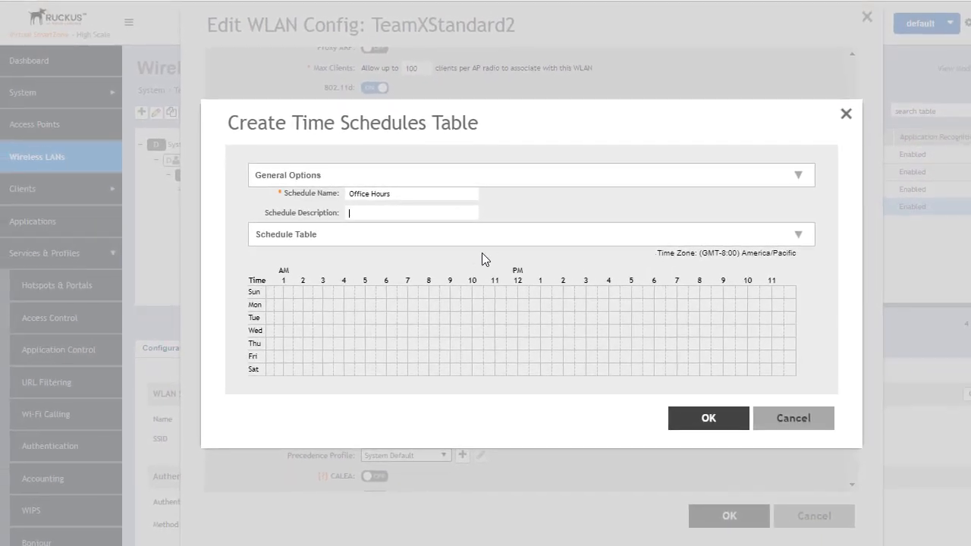
mouse_move(447, 264)
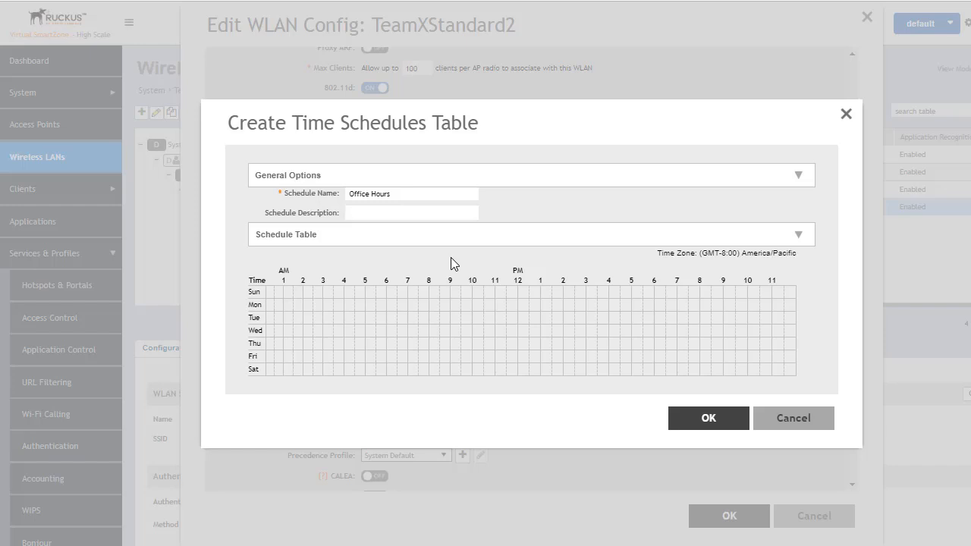
Select the 8 AM–5 PM cells on the Mon, Wed and Fri Schedule Table rows
left_click(412, 213)
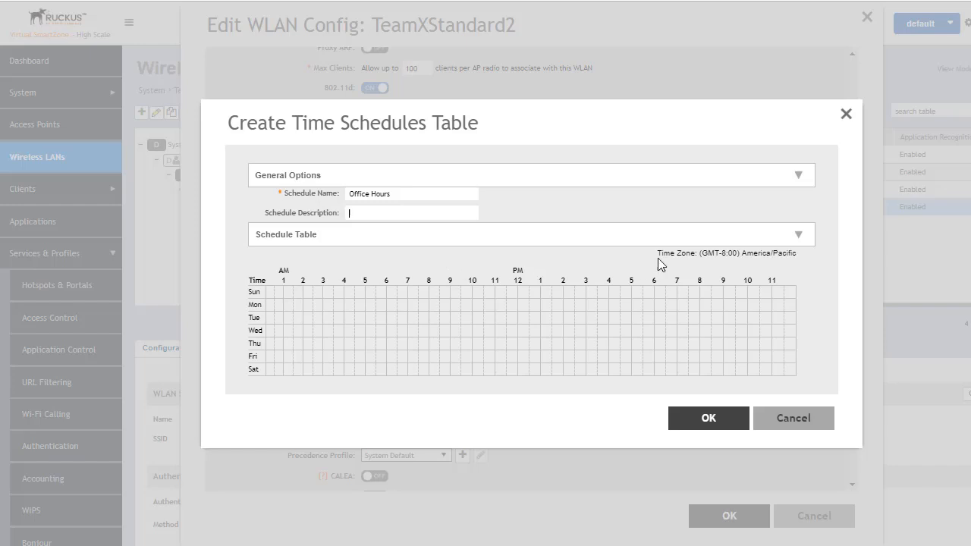
mouse_move(656, 241)
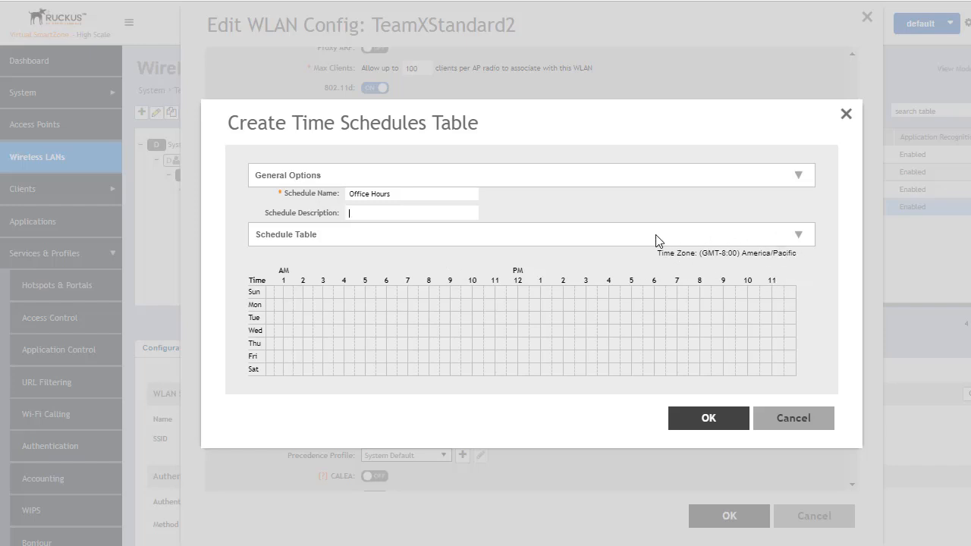
mouse_move(438, 299)
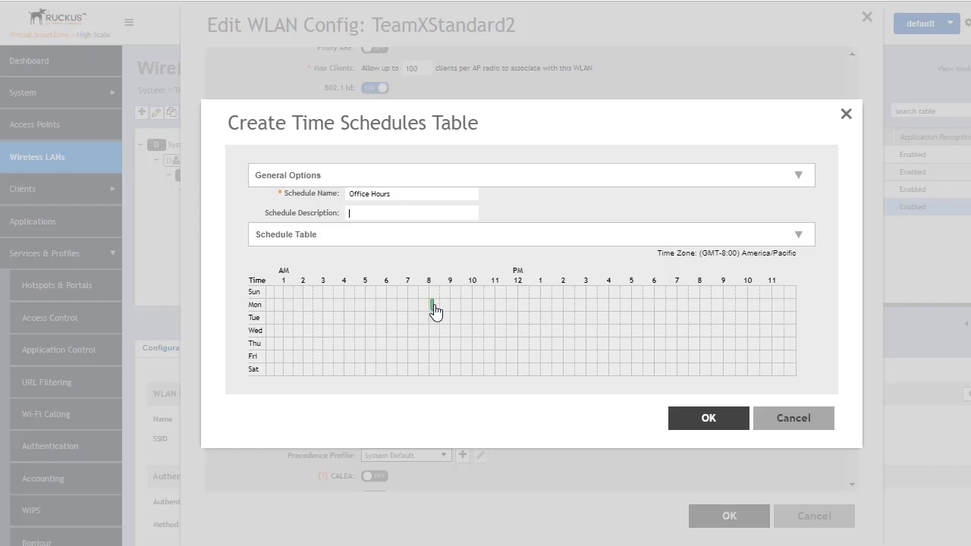
left_click_drag(433, 304, 630, 305)
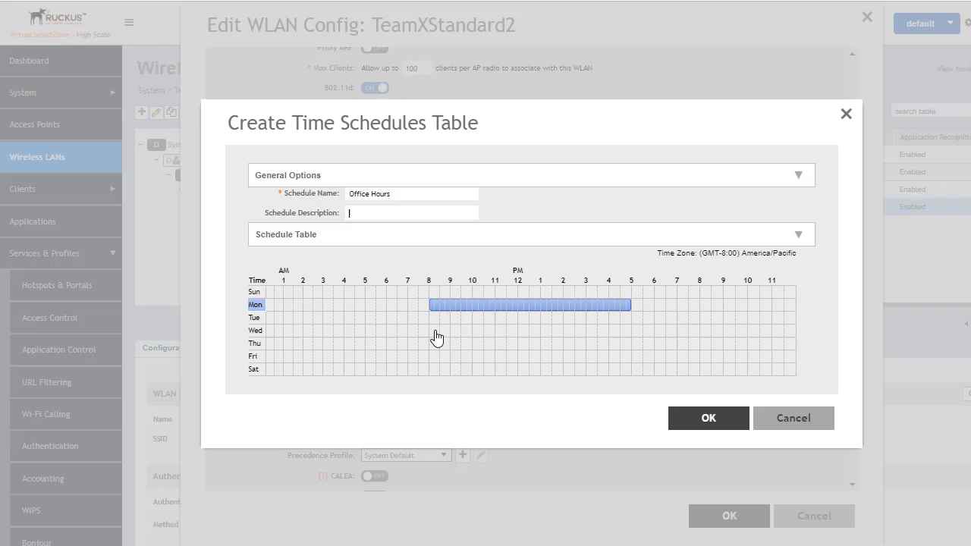
left_click_drag(432, 330, 630, 330)
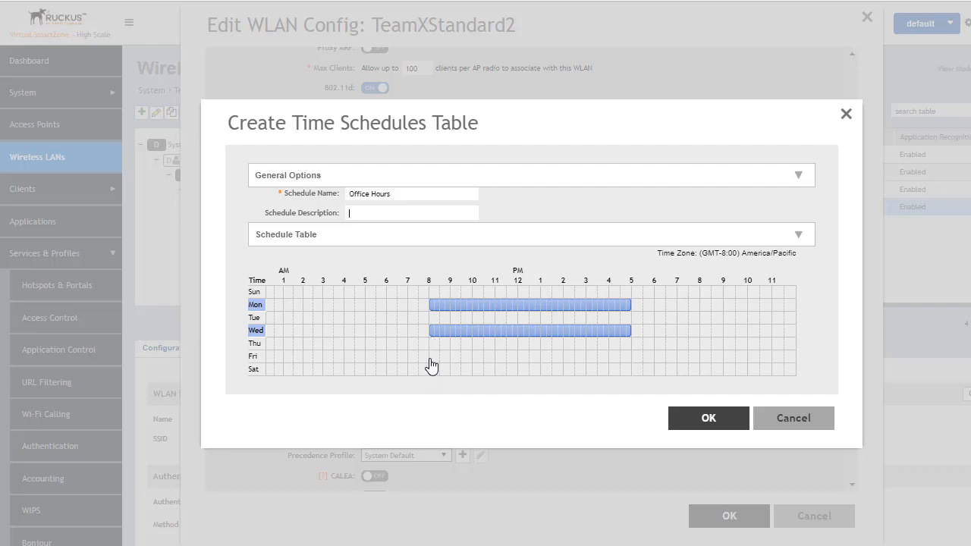
left_click_drag(430, 356, 479, 357)
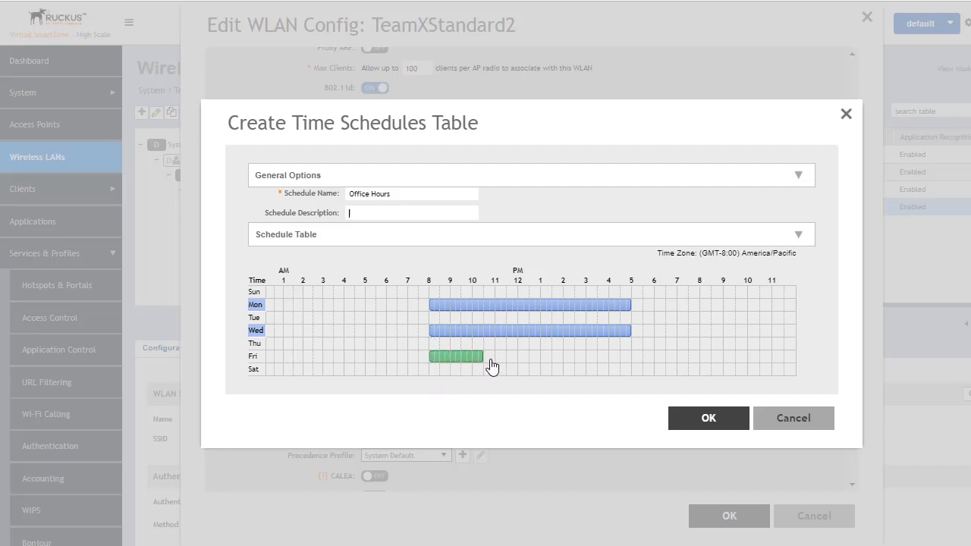
left_click_drag(494, 357, 626, 357)
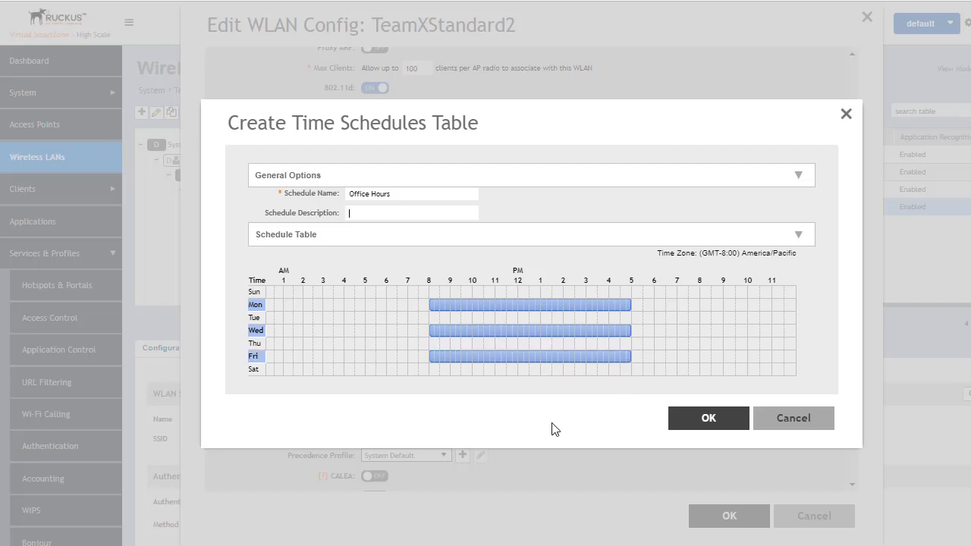
mouse_move(542, 431)
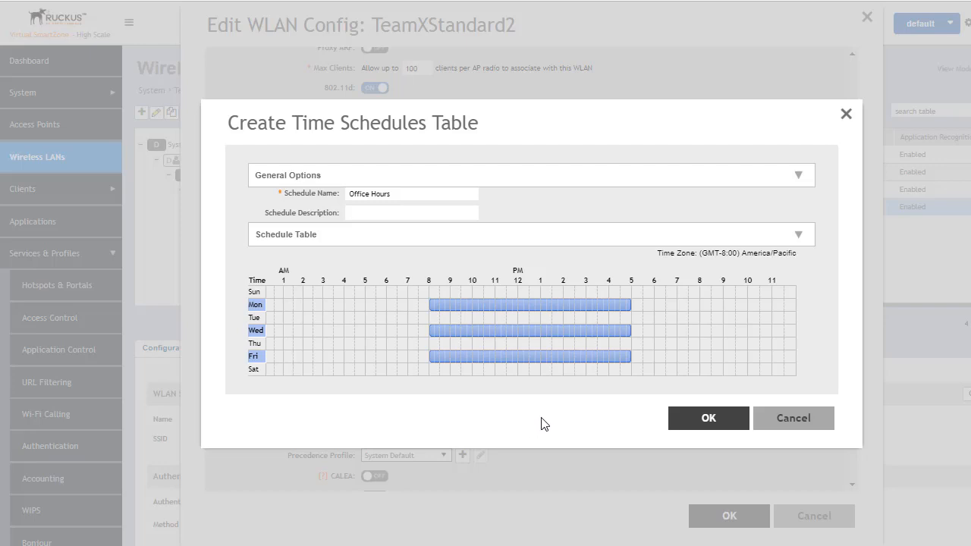
mouse_move(708, 418)
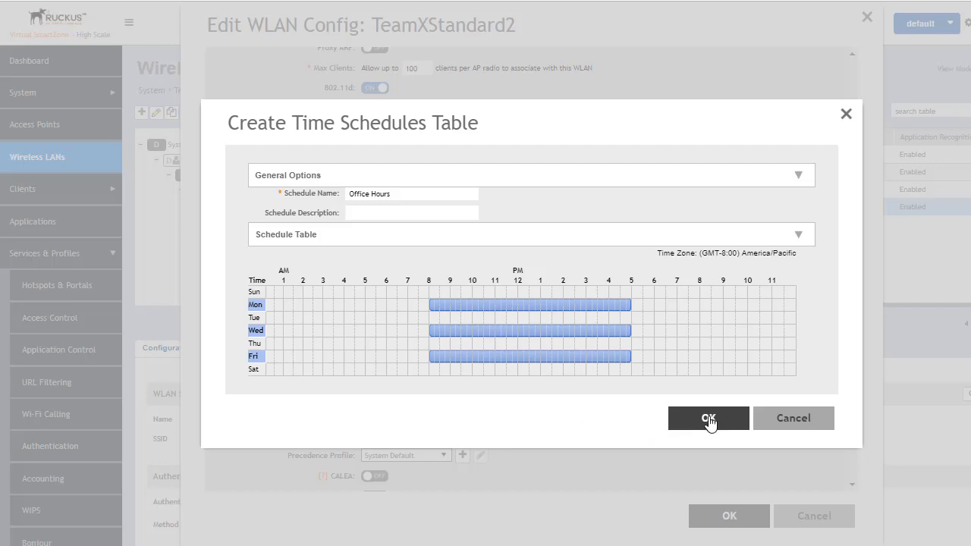
Save the Office Hours schedule, pick it as TeamXStandard2's Schedule Profile, and save the WLAN
left_click(708, 418)
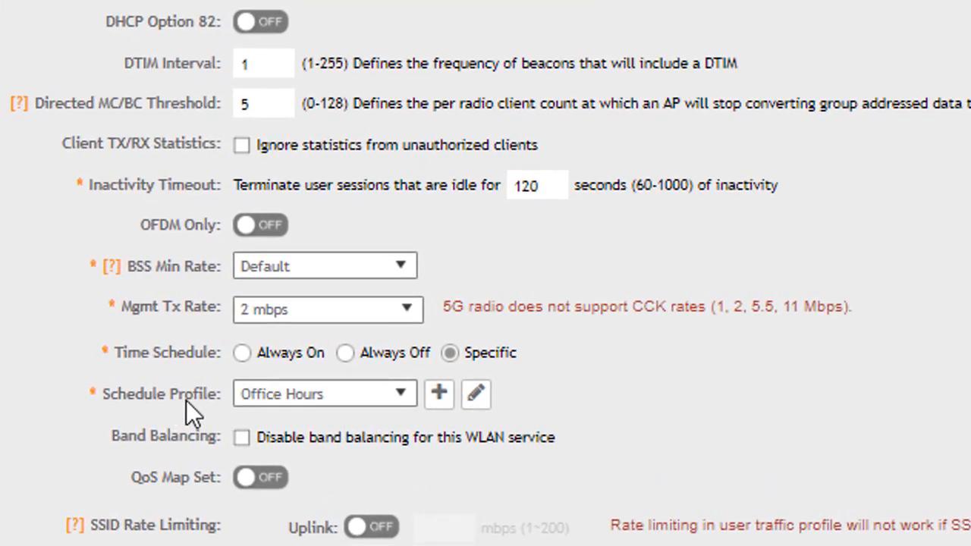
left_click(400, 394)
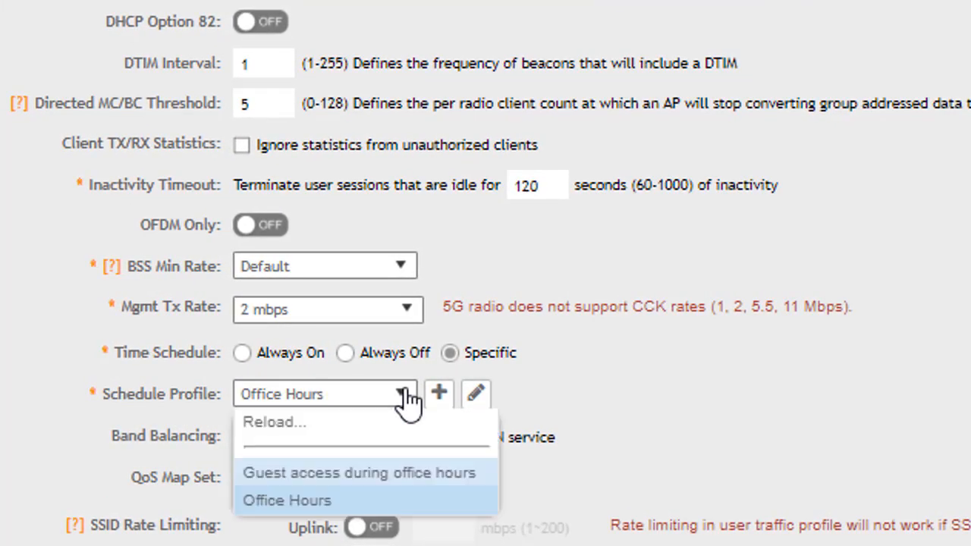
left_click(287, 500)
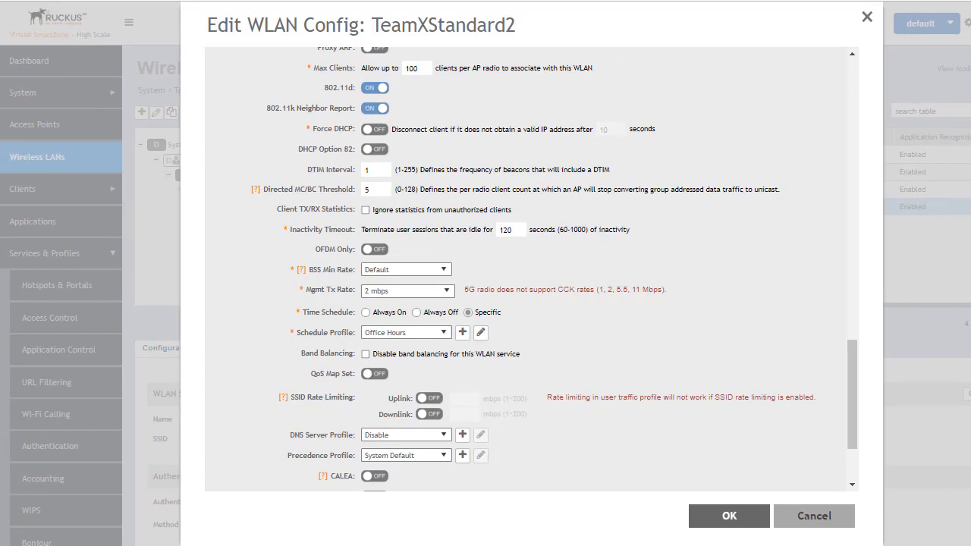
left_click(728, 516)
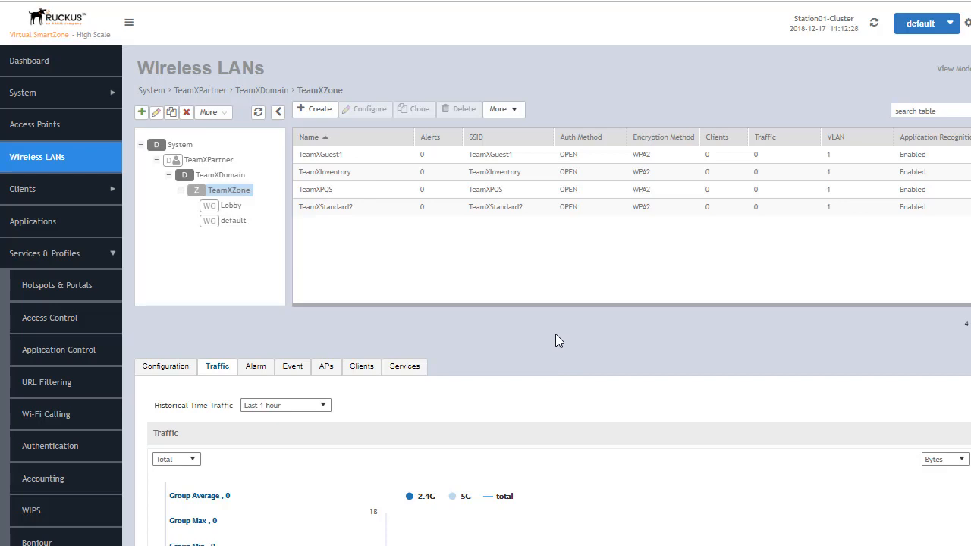
mouse_move(30, 258)
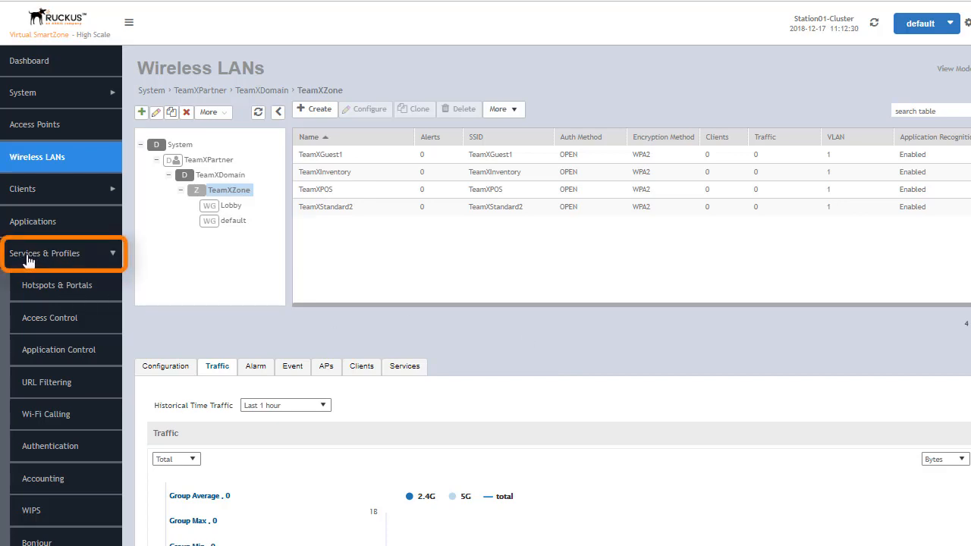
mouse_move(57, 318)
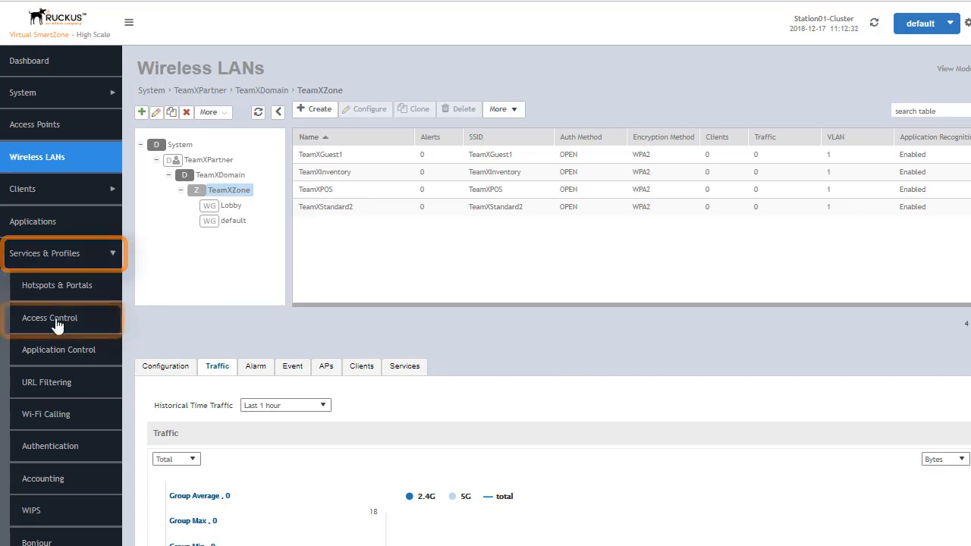
Go to Access Control's Time Schedules list and open Office Hours for editing
left_click(50, 318)
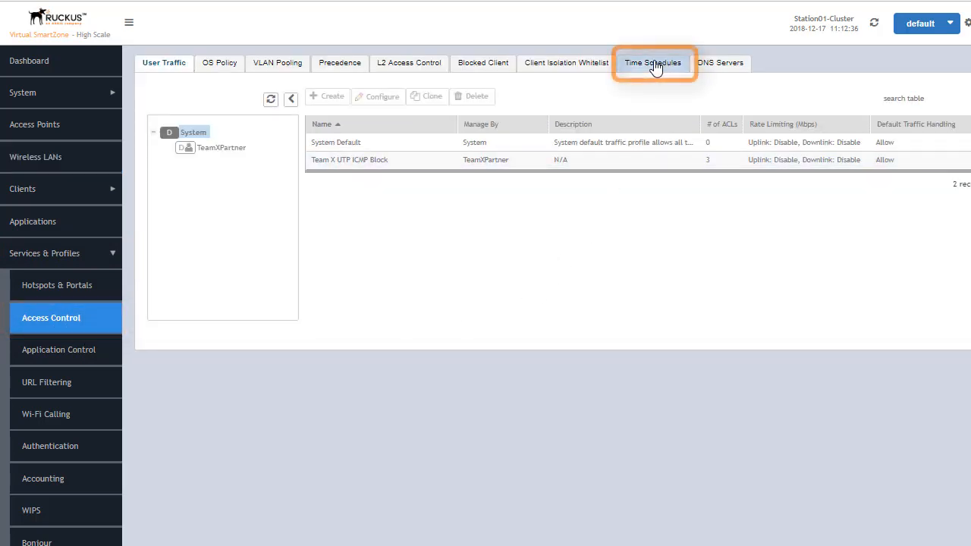
left_click(652, 63)
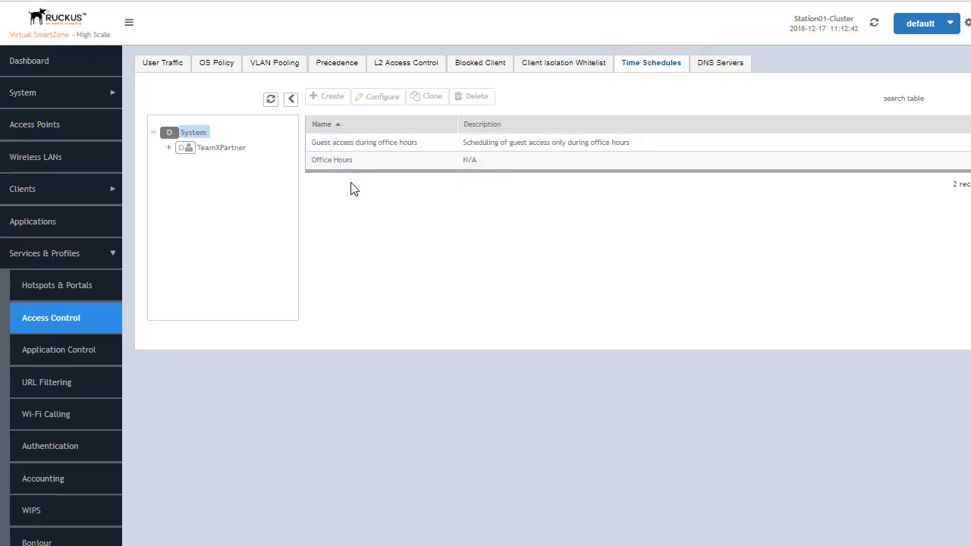
left_click(332, 159)
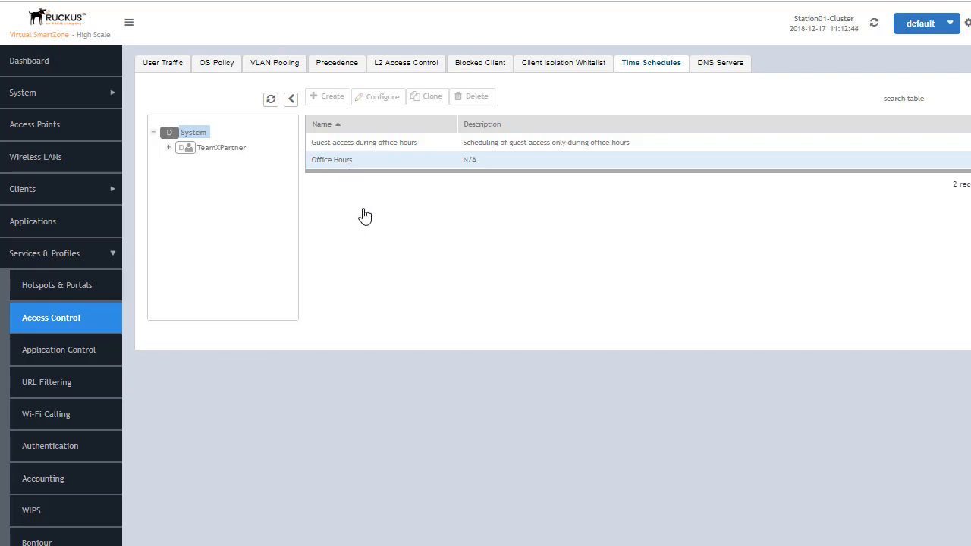
left_click(331, 159)
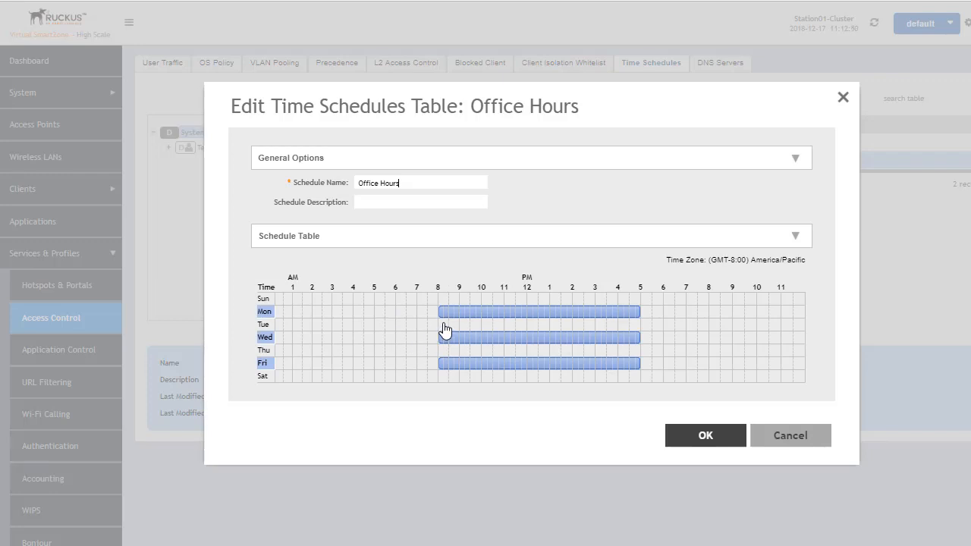
Add Tuesday and Thursday 8 AM–5 PM blocks to Office Hours and save it
left_click_drag(440, 324, 637, 324)
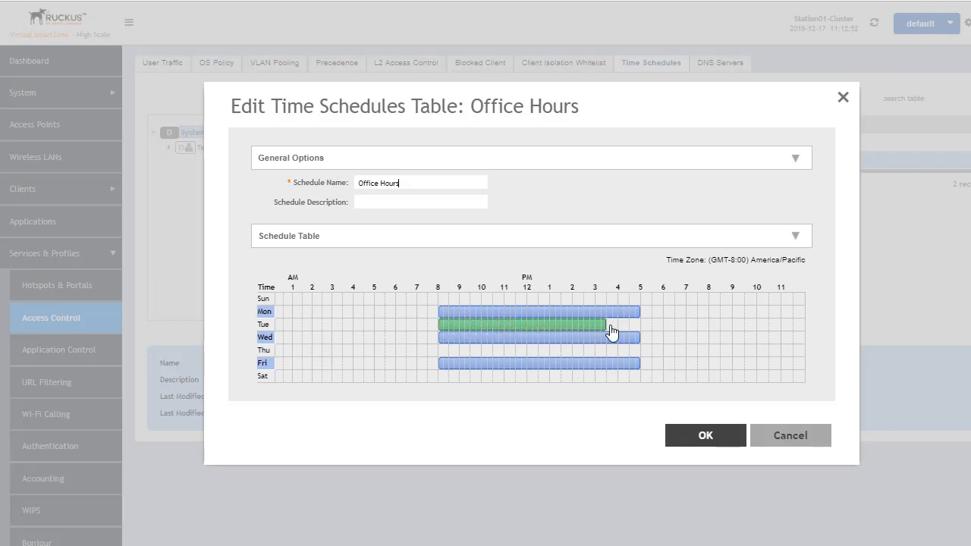
left_click(613, 330)
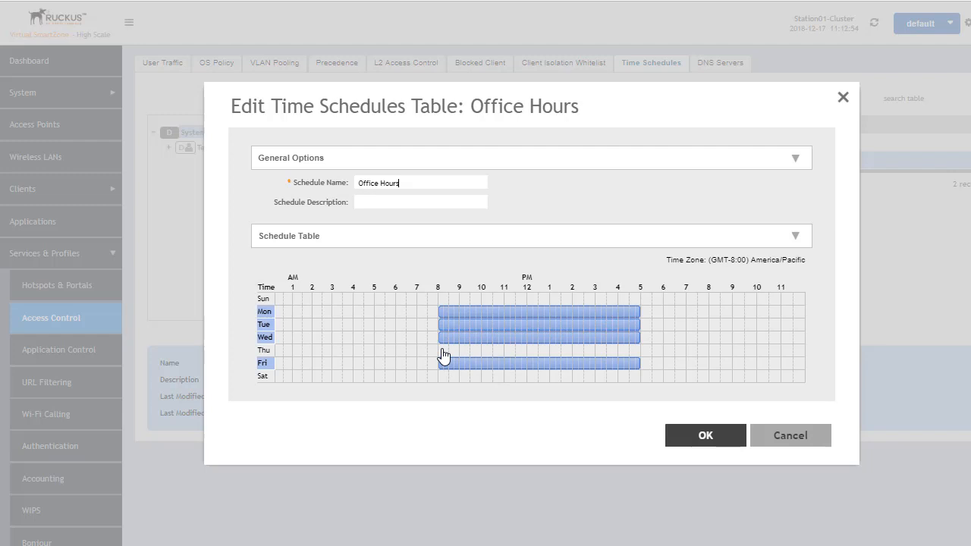
left_click_drag(439, 349, 599, 350)
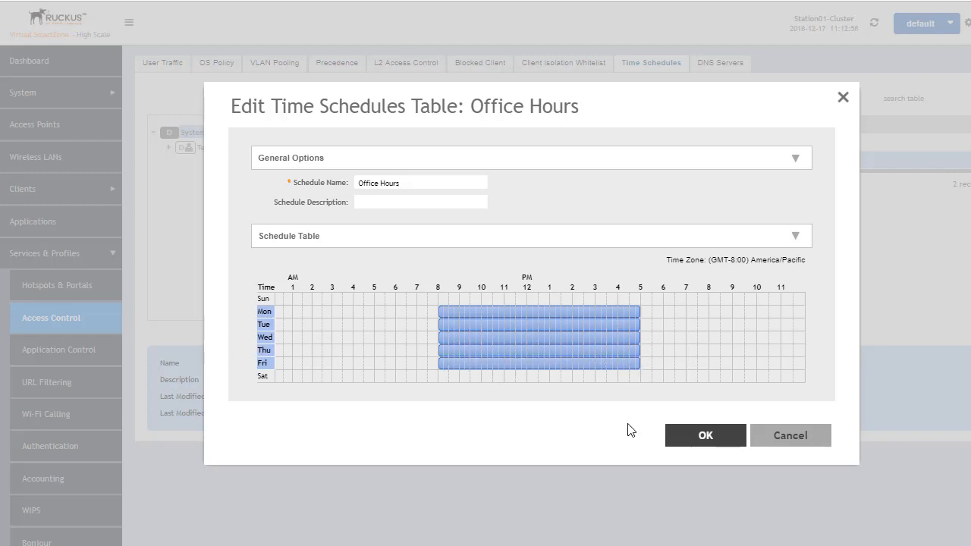
left_click(704, 435)
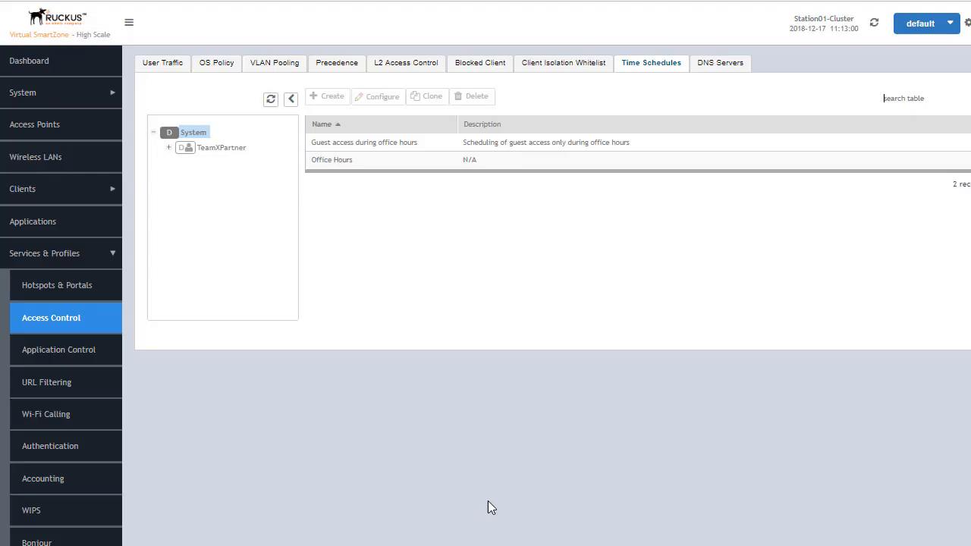
mouse_move(461, 404)
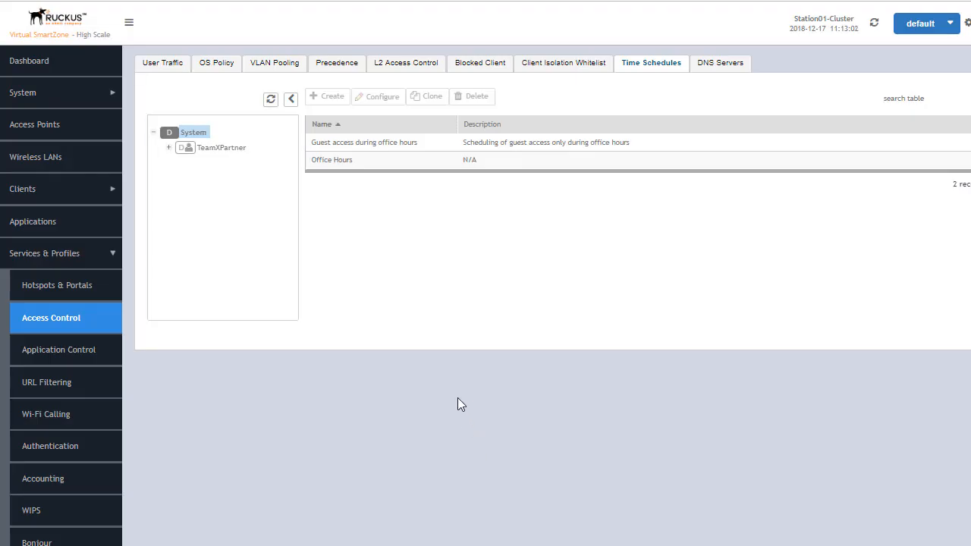
mouse_move(421, 439)
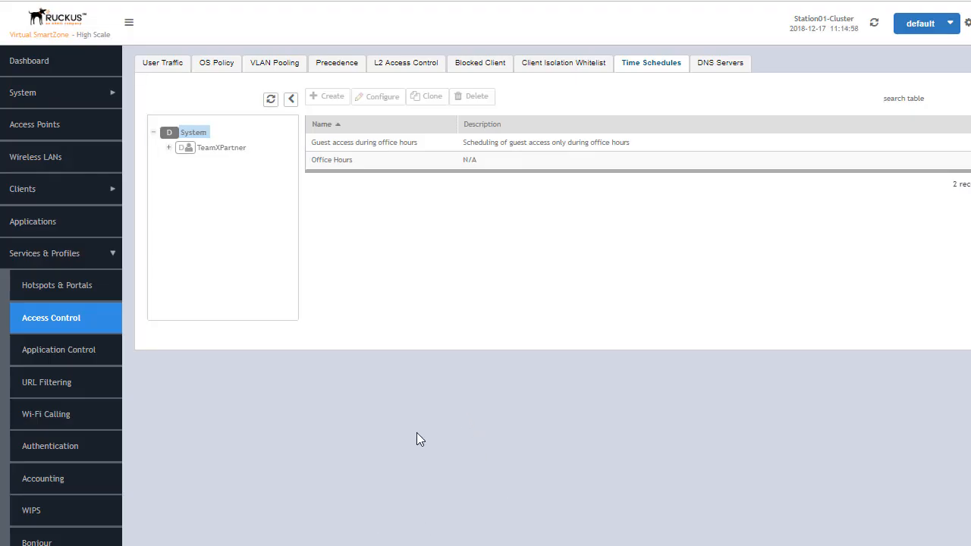
mouse_move(224, 223)
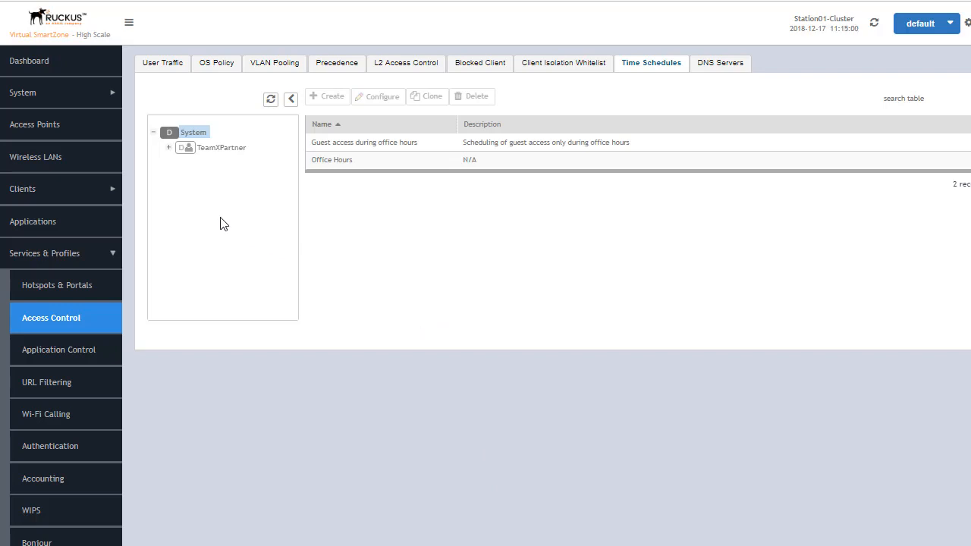
Expand the TeamXPartner domain and select Zone8 to see its empty time schedule list
left_click(169, 147)
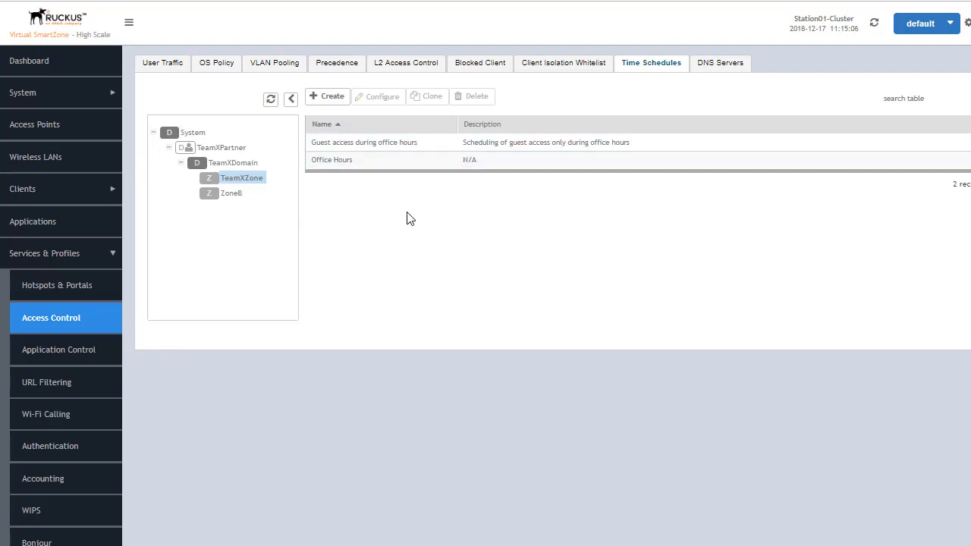
mouse_move(408, 228)
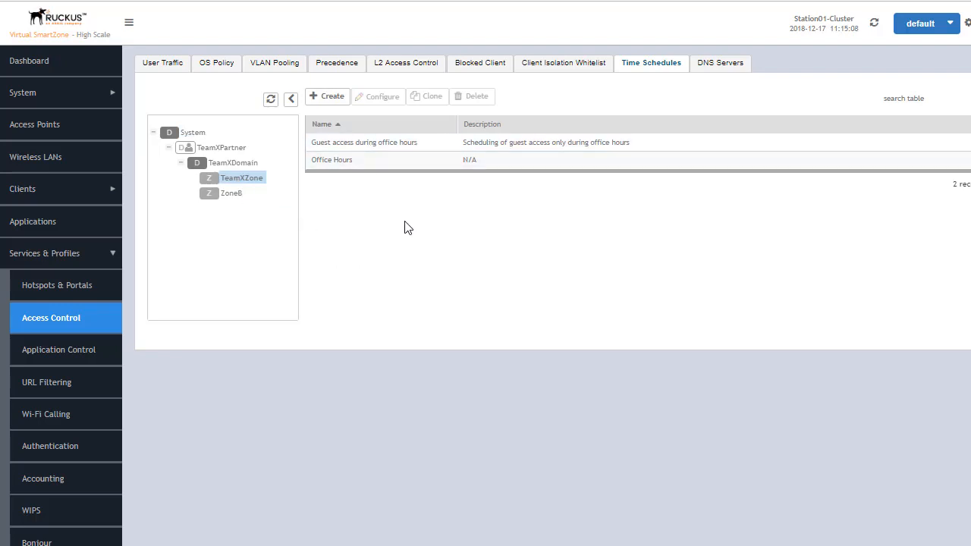
mouse_move(429, 253)
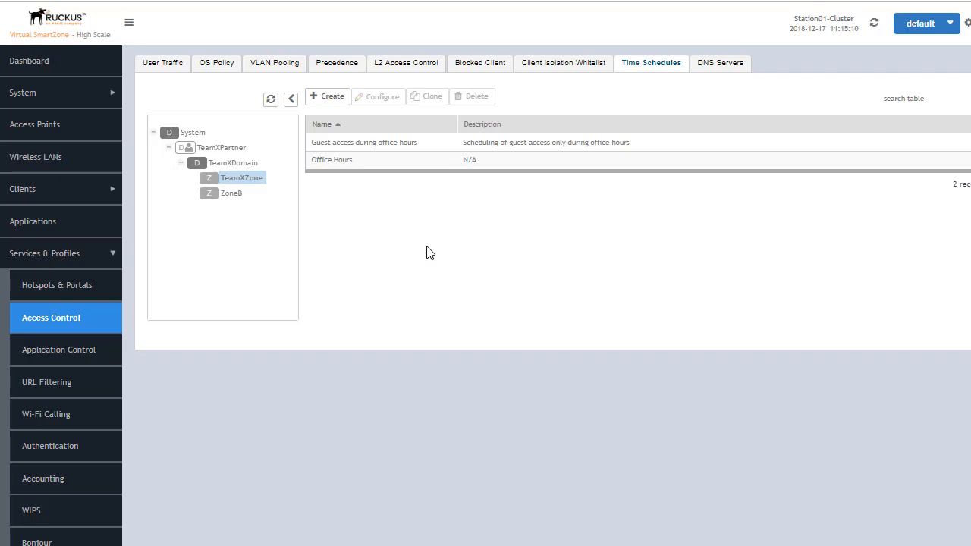
mouse_move(422, 272)
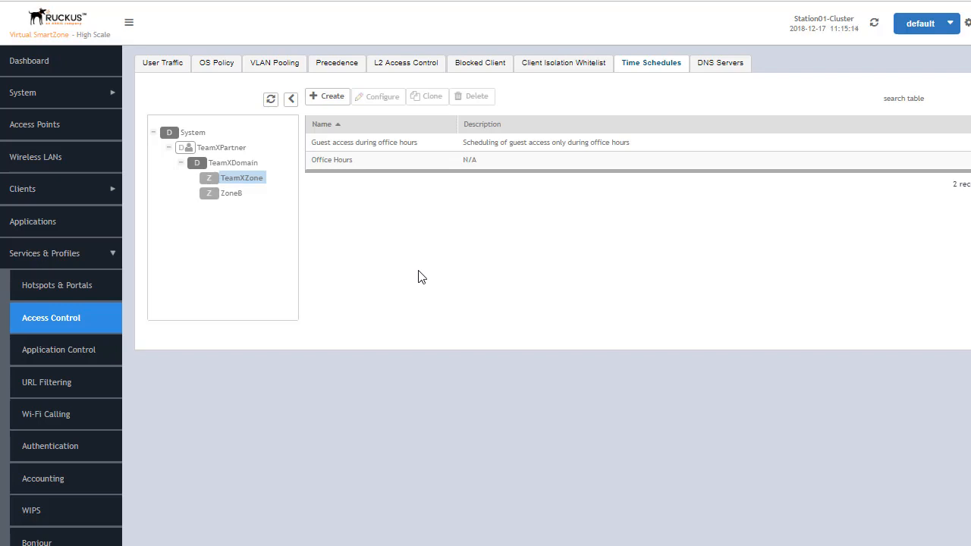
mouse_move(381, 269)
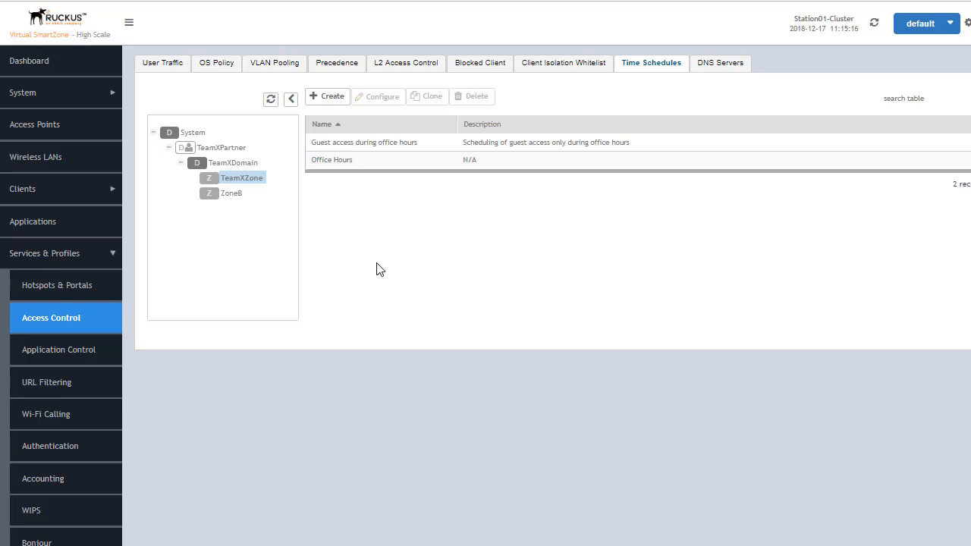
left_click(231, 192)
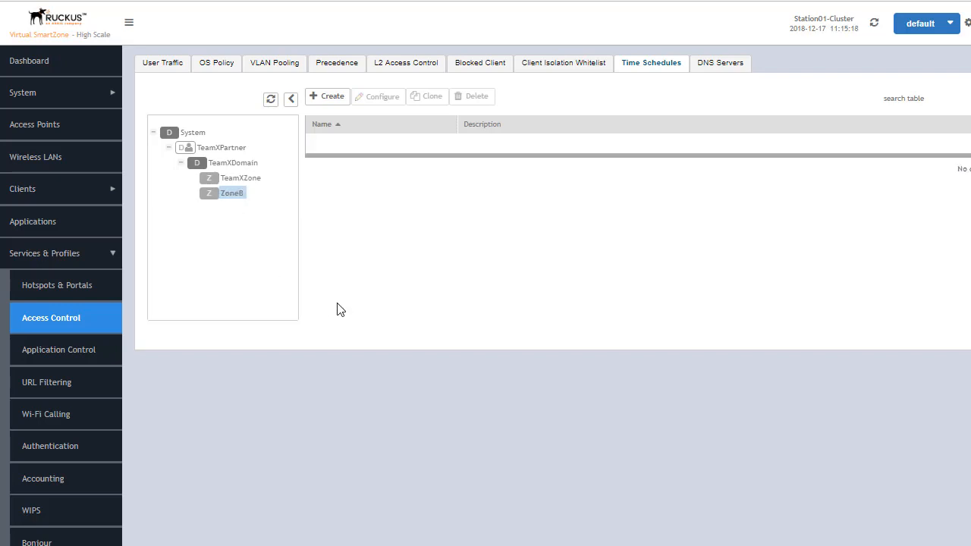
mouse_move(450, 272)
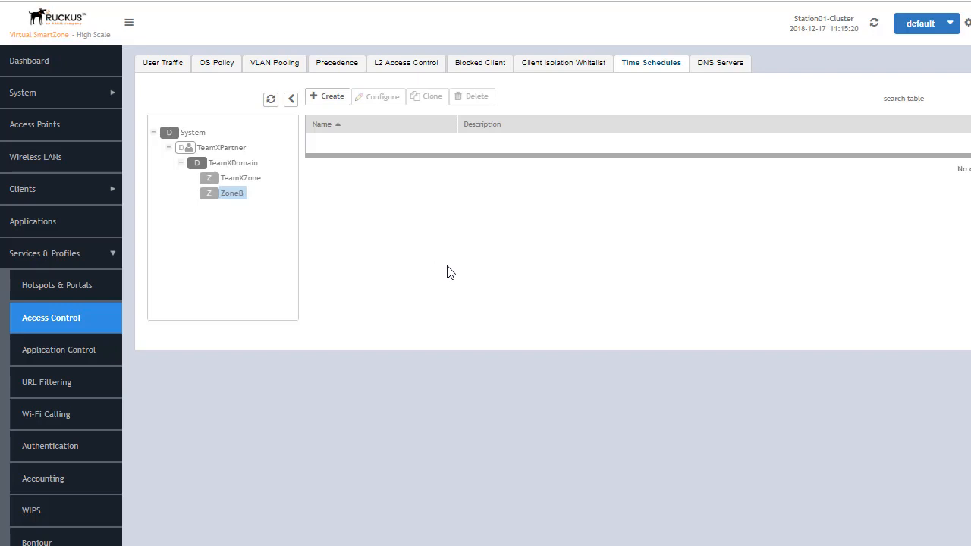
mouse_move(494, 268)
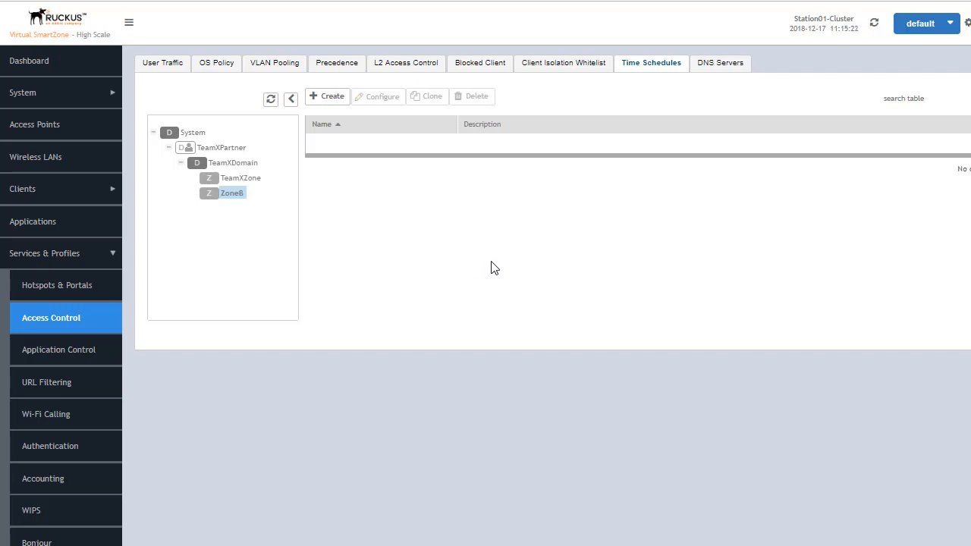
mouse_move(428, 272)
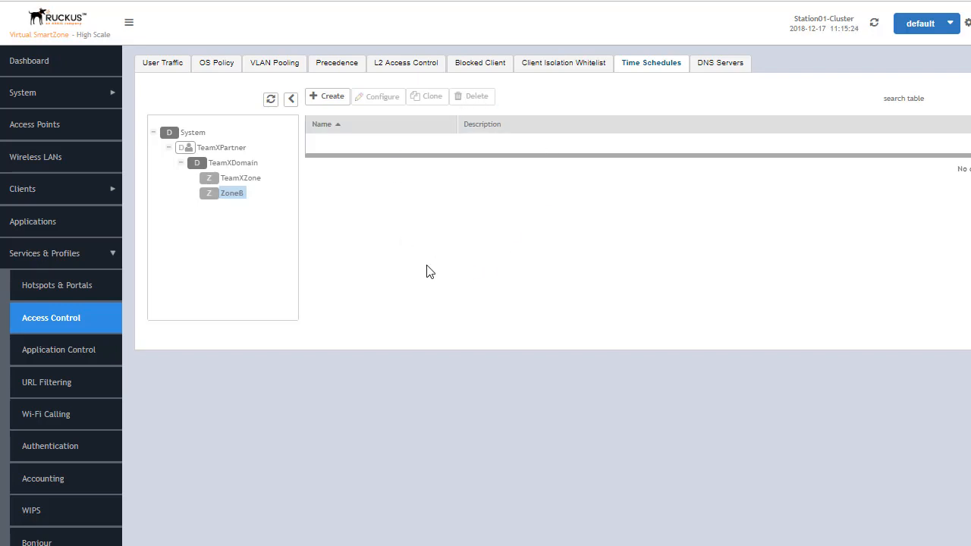
mouse_move(207, 214)
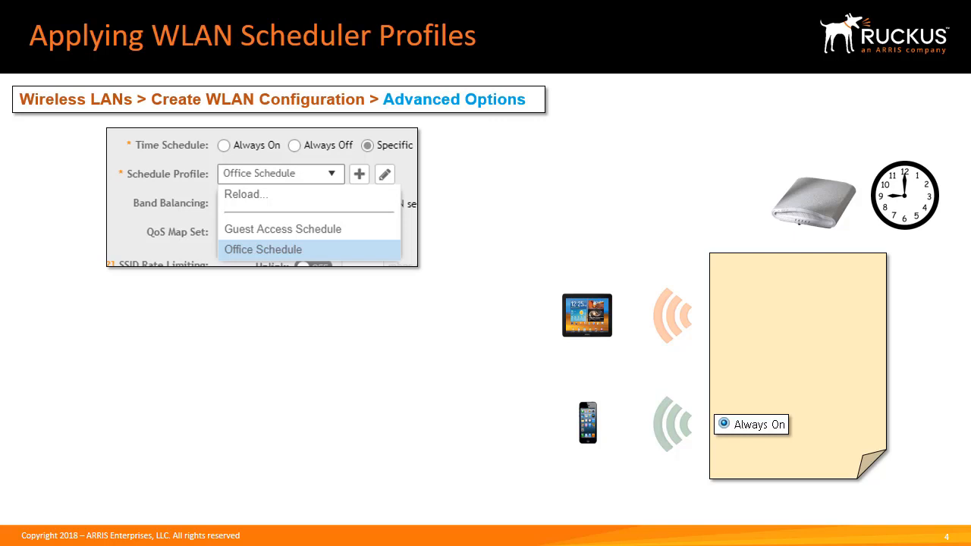
Advance the slide deck to the Applying WLAN Scheduler Profiles slide
left_click(262, 249)
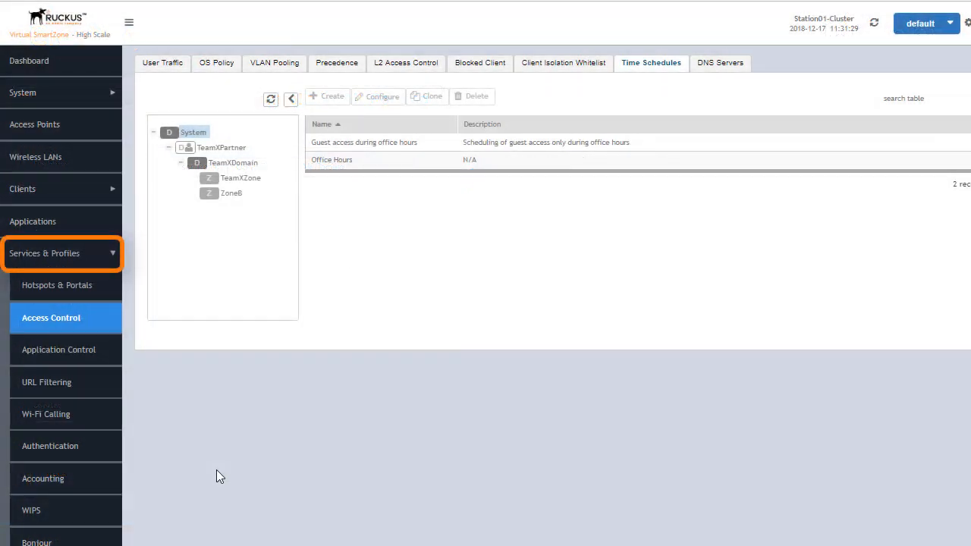
mouse_move(216, 445)
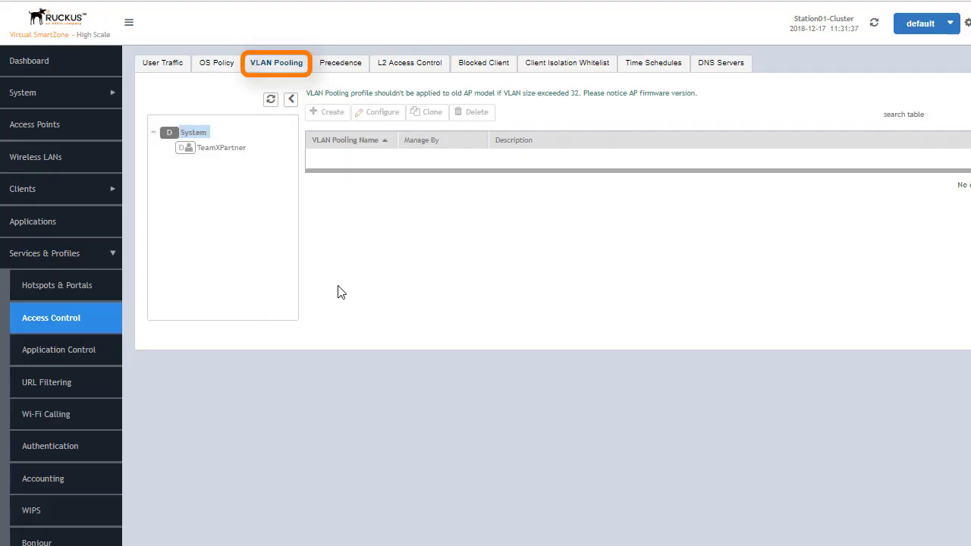
Start a new VLAN pooling profile in TeamXPartner named 'Office VLAN Pool'
left_click(222, 148)
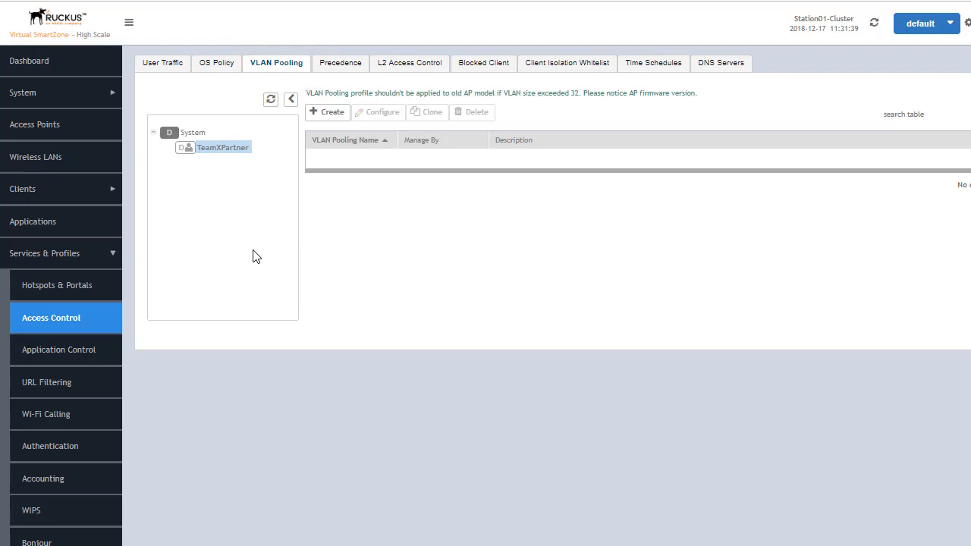
mouse_move(372, 249)
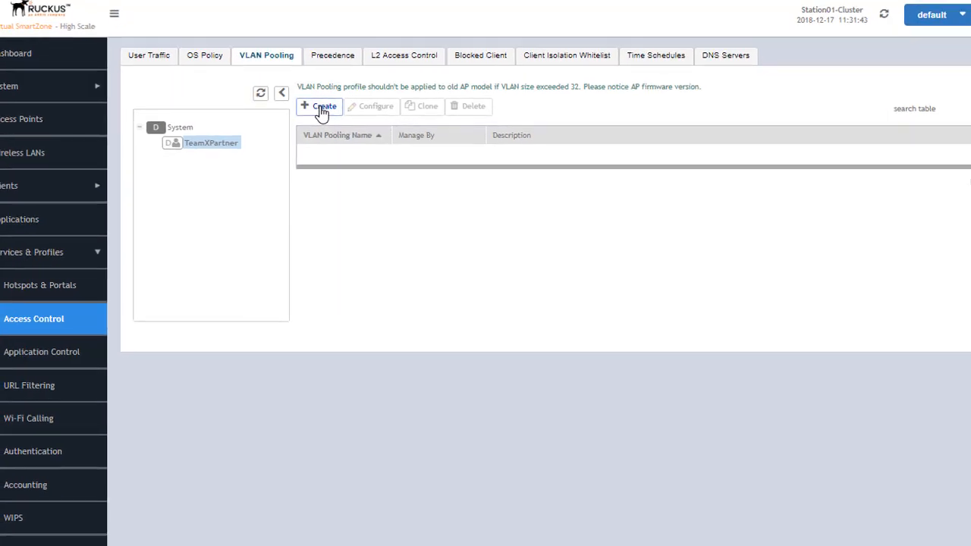
left_click(318, 107)
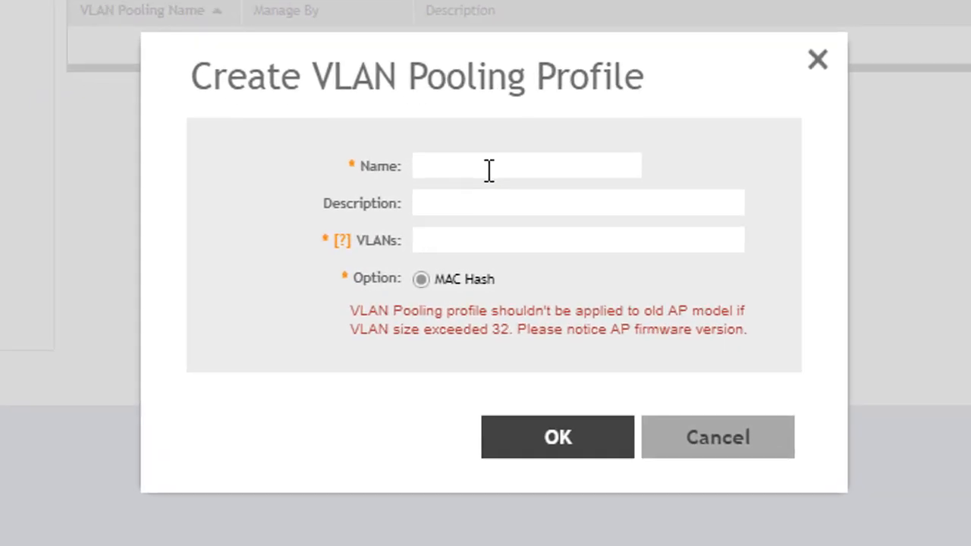
left_click(526, 165)
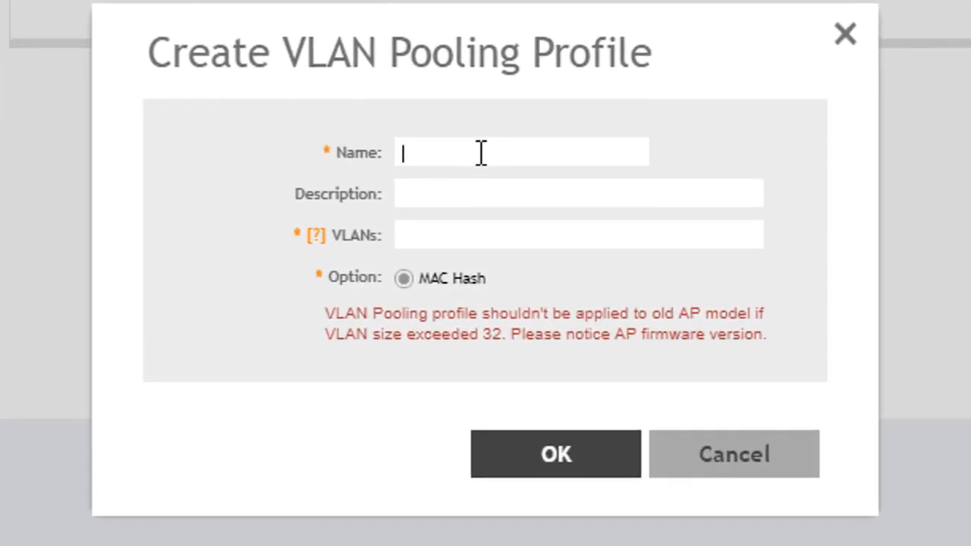
type("Office")
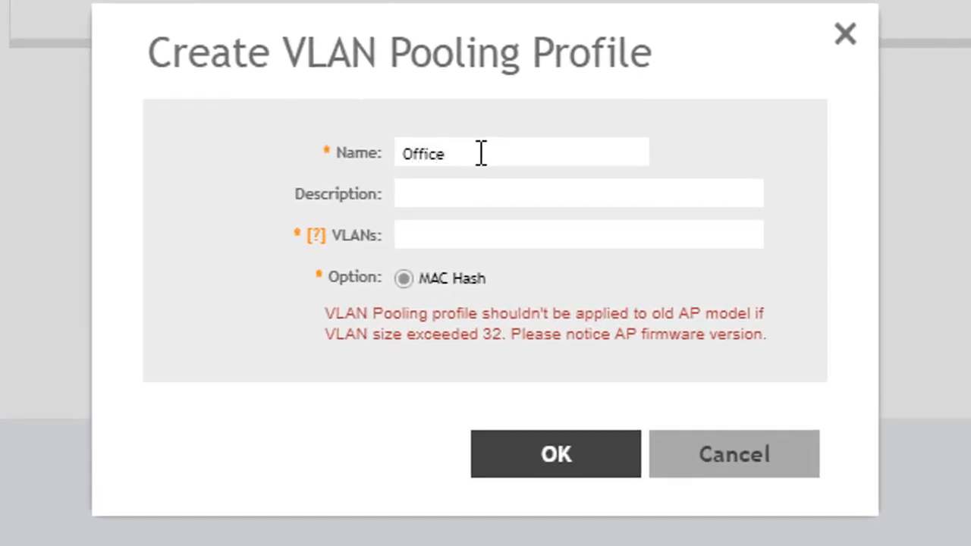
type("VLAN Pool")
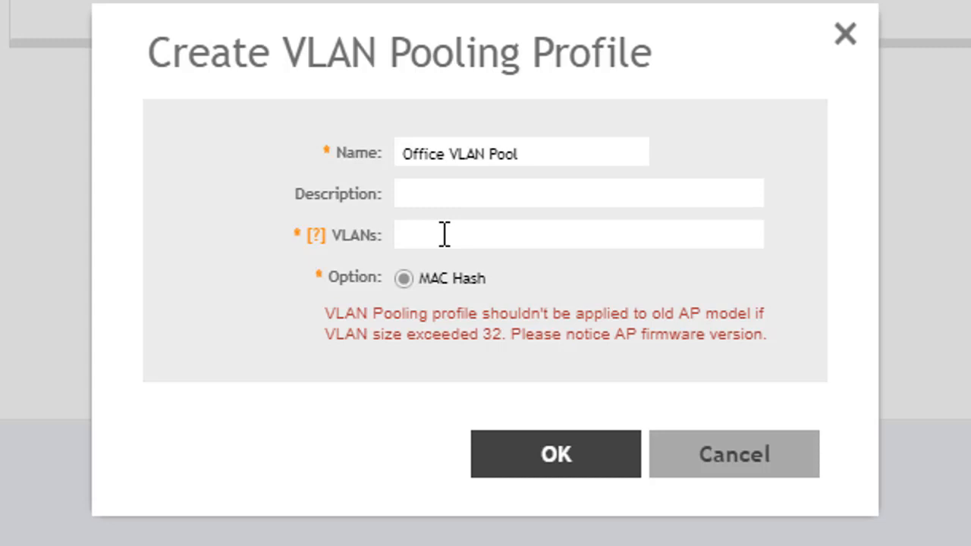
Enter VLANs 11-20,25,26 for the pool and confirm the profile
type("11-")
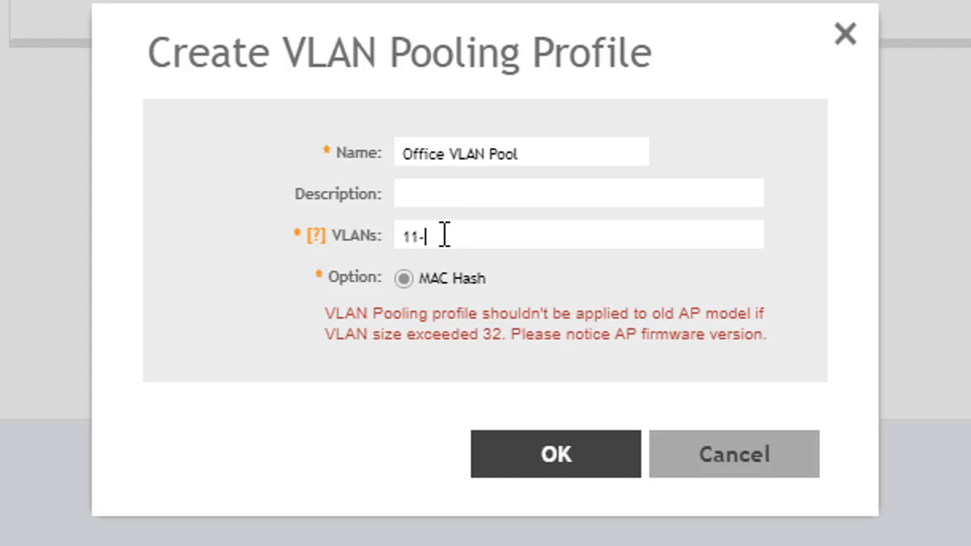
type("20")
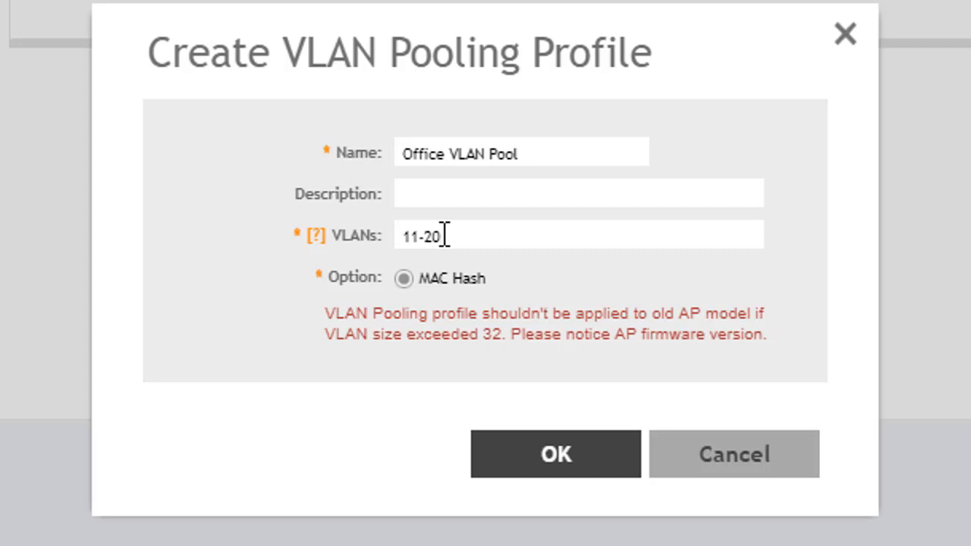
type(",25")
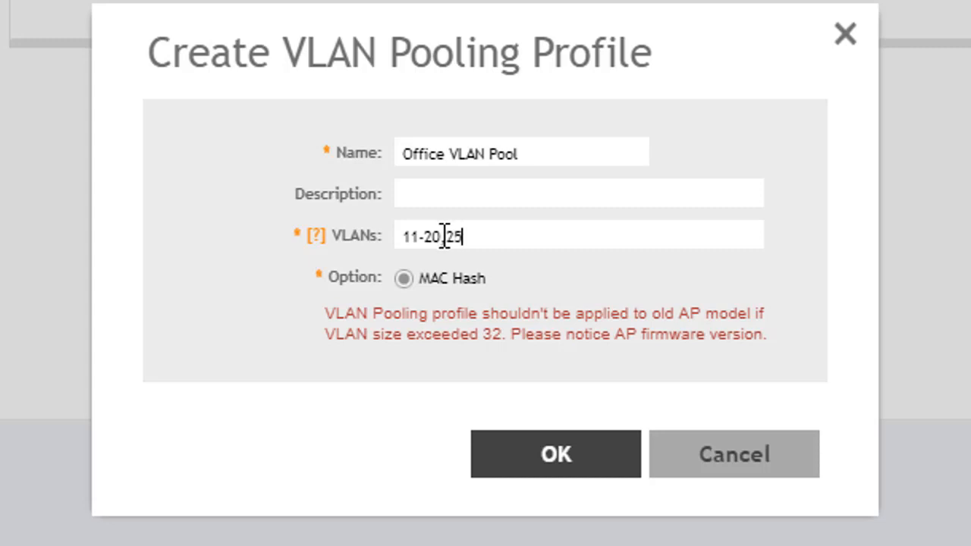
type(",2")
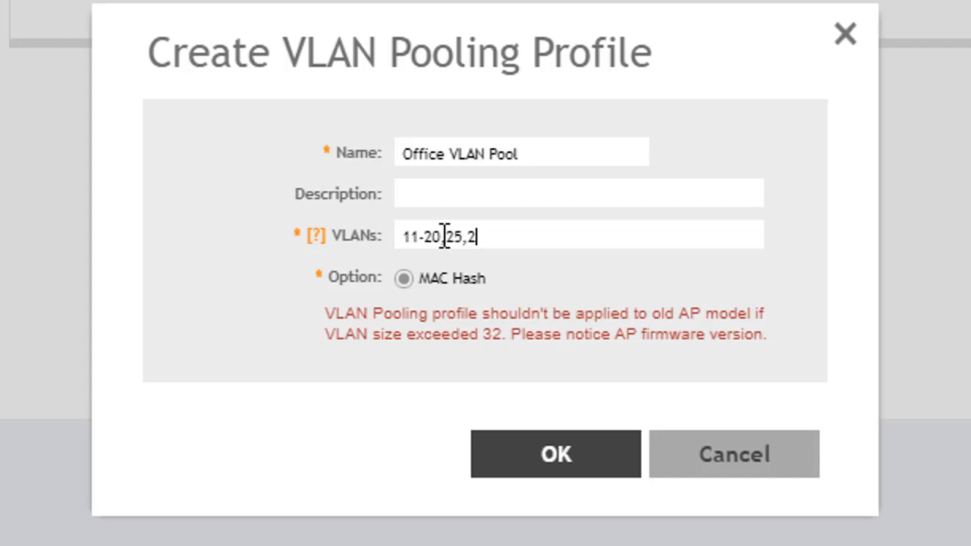
type("6,")
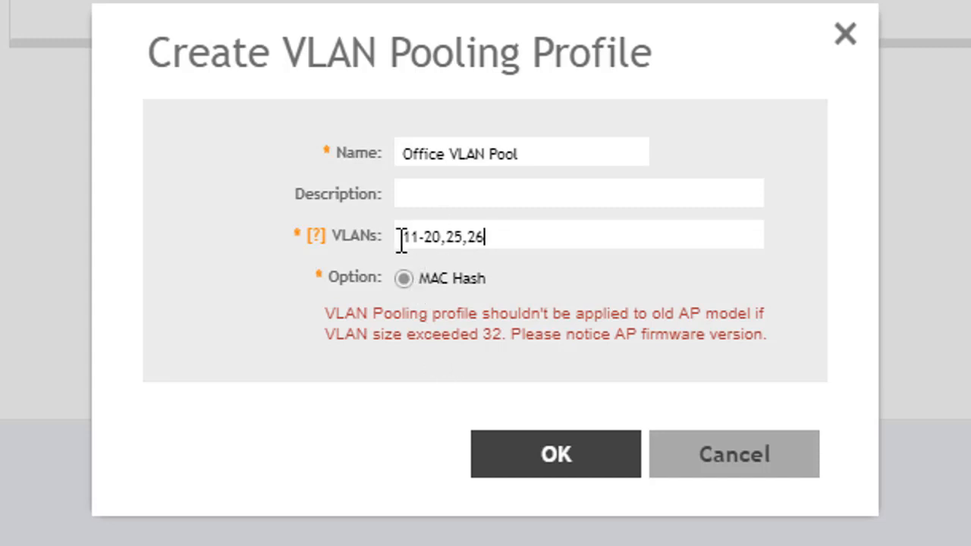
mouse_move(569, 239)
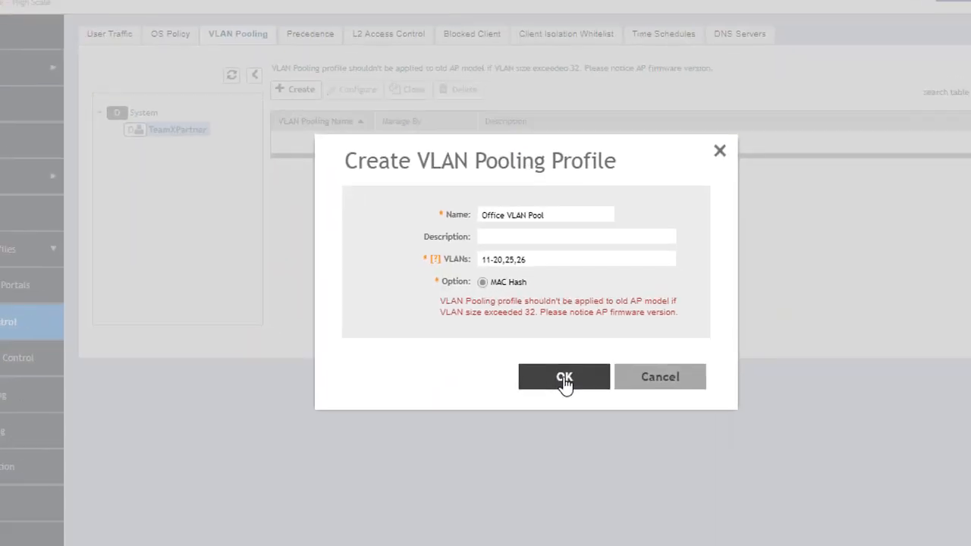
left_click(564, 376)
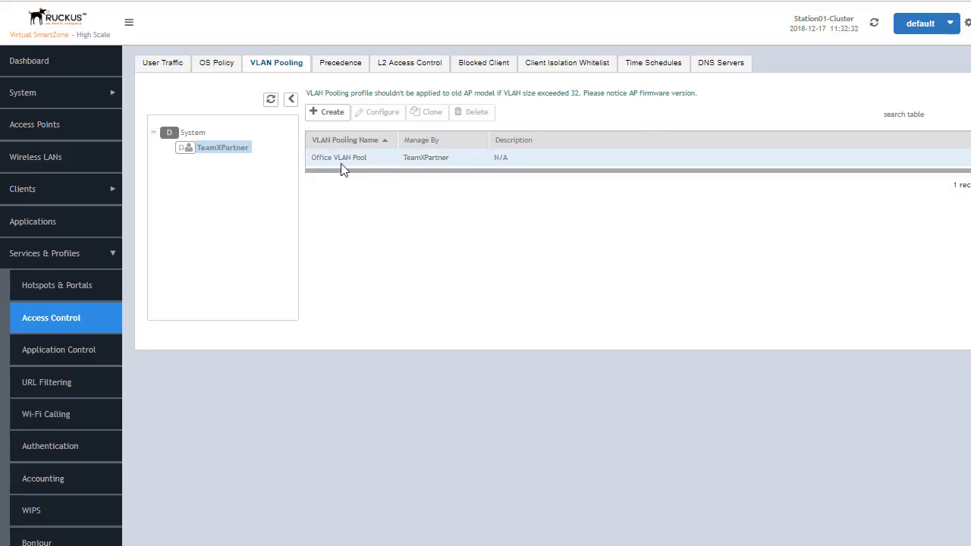
mouse_move(394, 162)
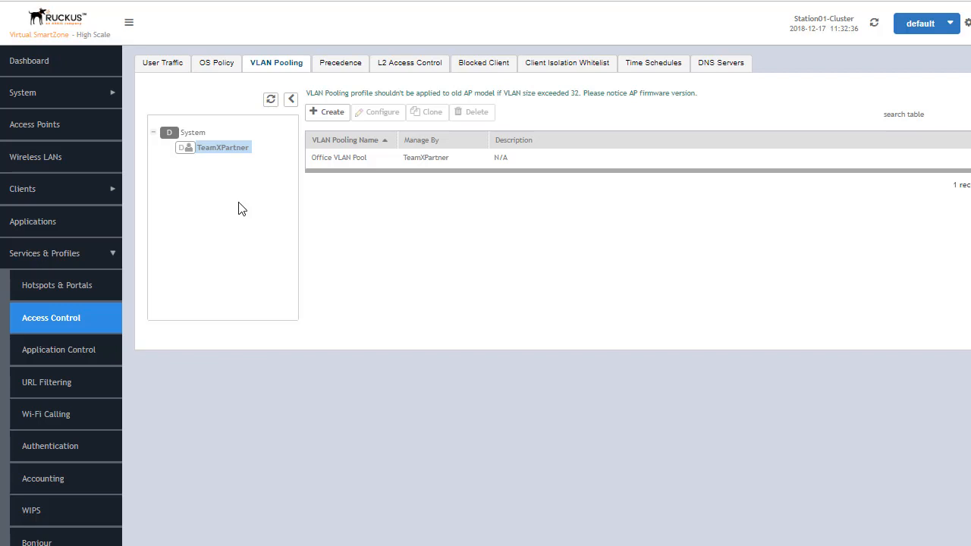
mouse_move(388, 297)
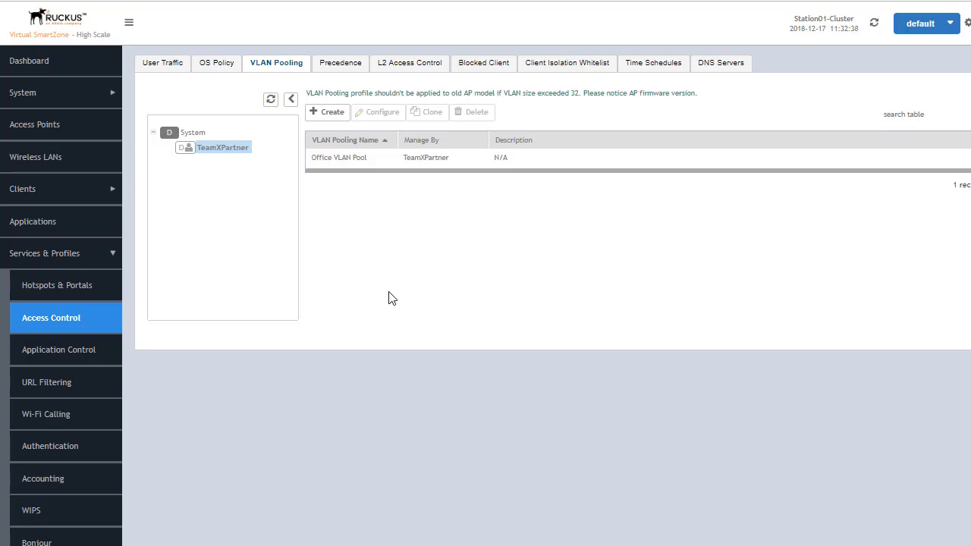
mouse_move(36, 157)
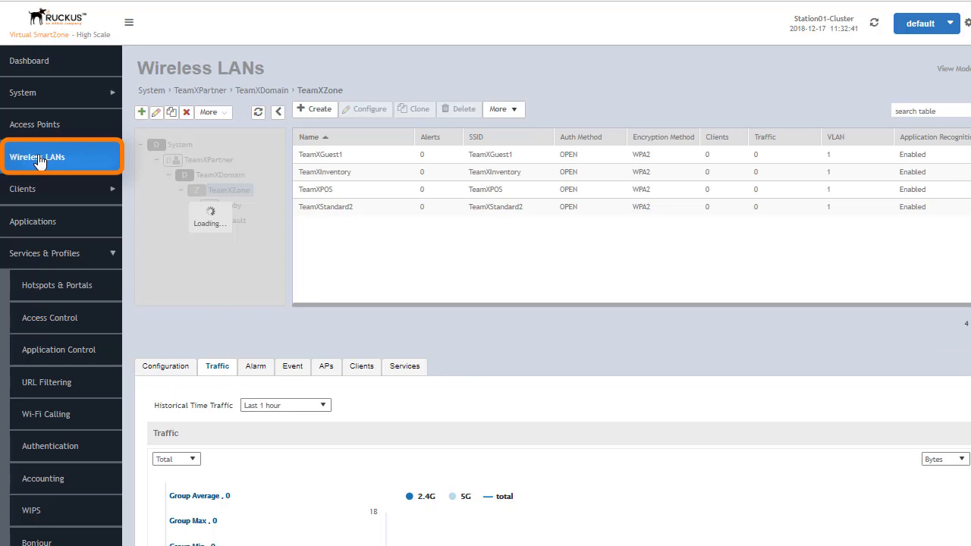
Go to the Wireless LANs list from the left navigation menu
left_click(180, 144)
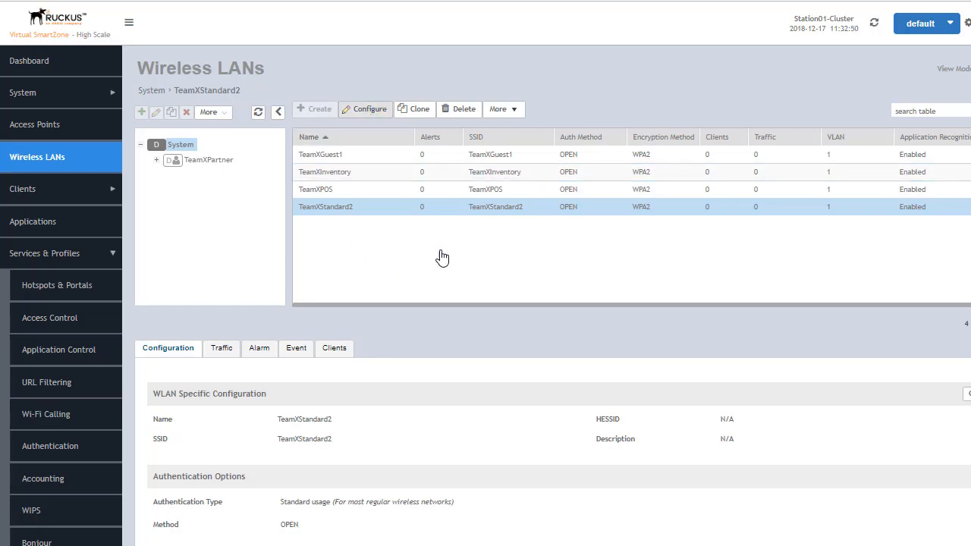
Edit TeamXStandard2 and switch on Enable VLAN Pooling under Advanced Options
left_click(365, 109)
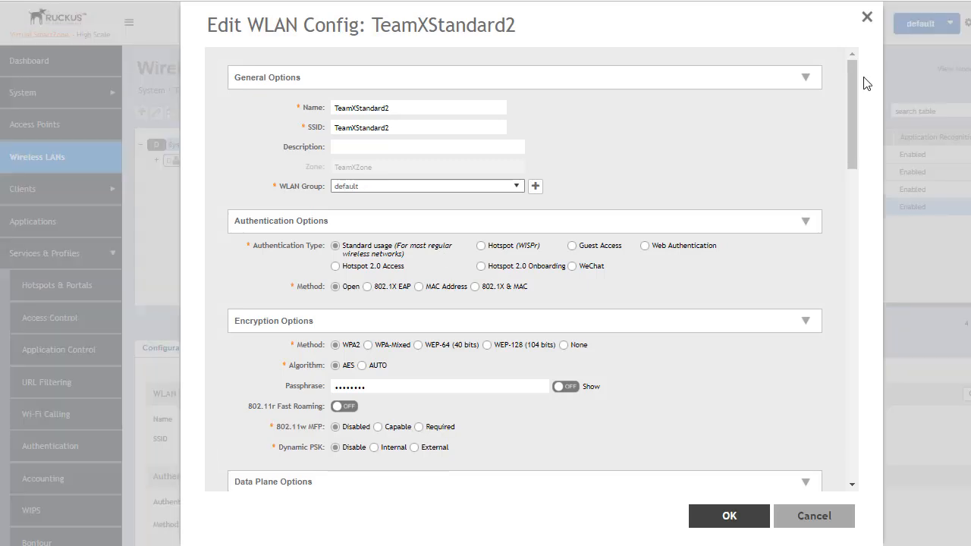
scroll("down", 3)
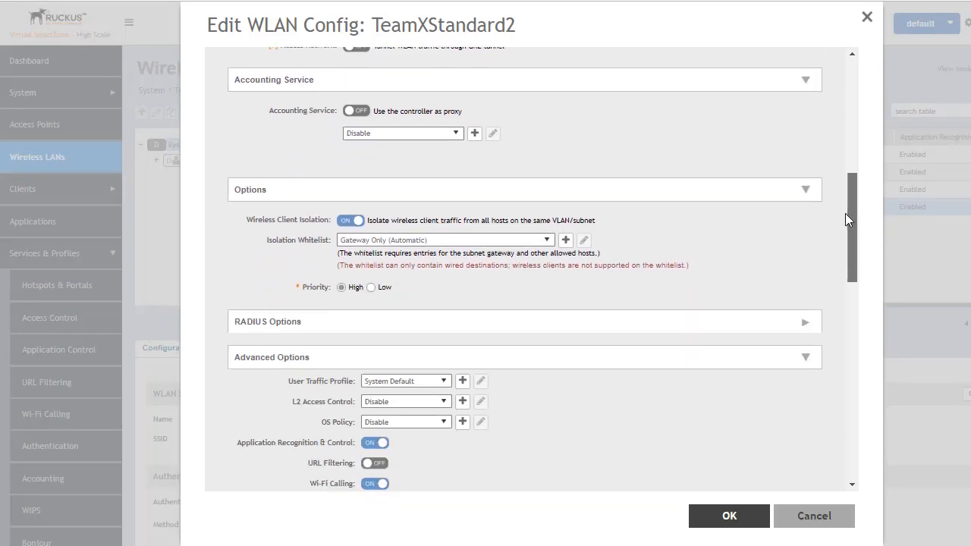
scroll("down", 3)
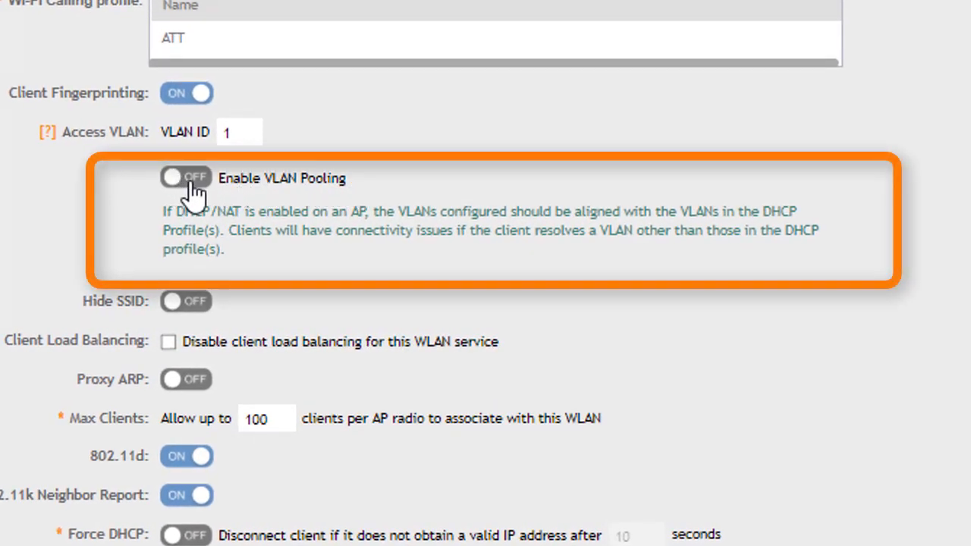
left_click(186, 177)
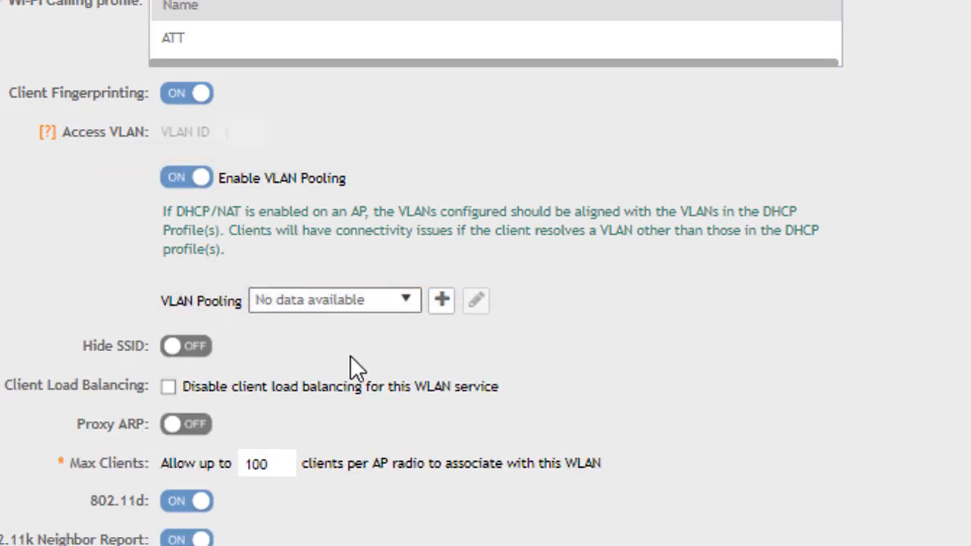
Select Office VLAN Pool as TeamXStandard2's pooling profile and start a new profile
left_click(406, 300)
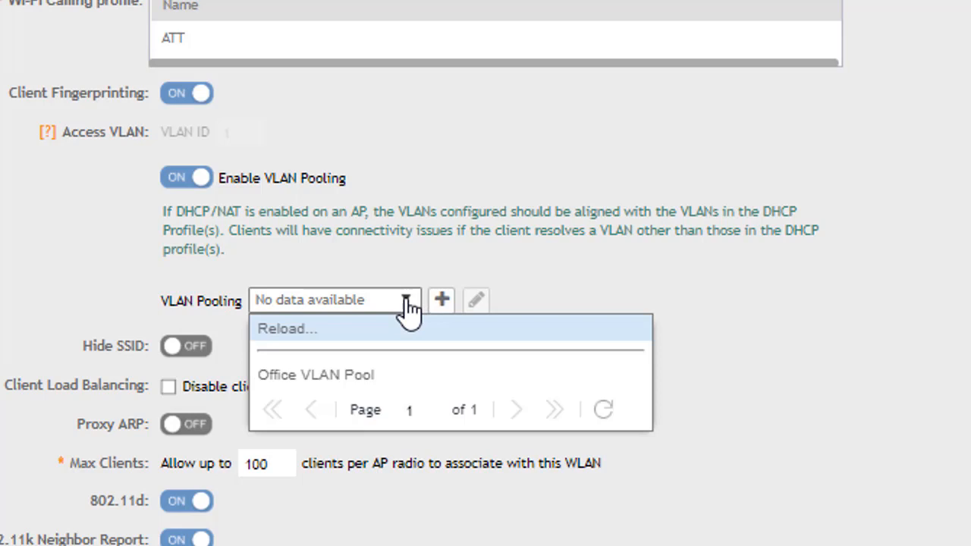
mouse_move(316, 374)
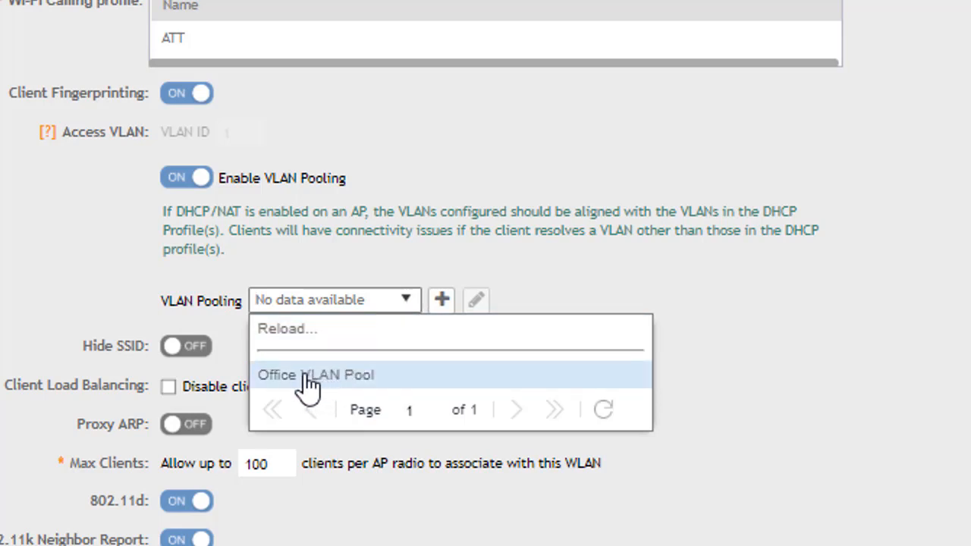
left_click(316, 375)
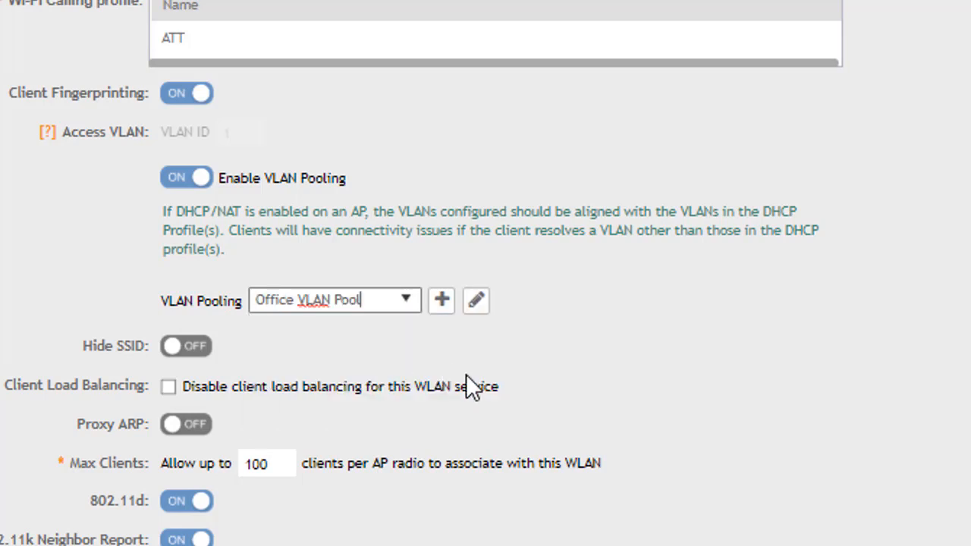
mouse_move(440, 364)
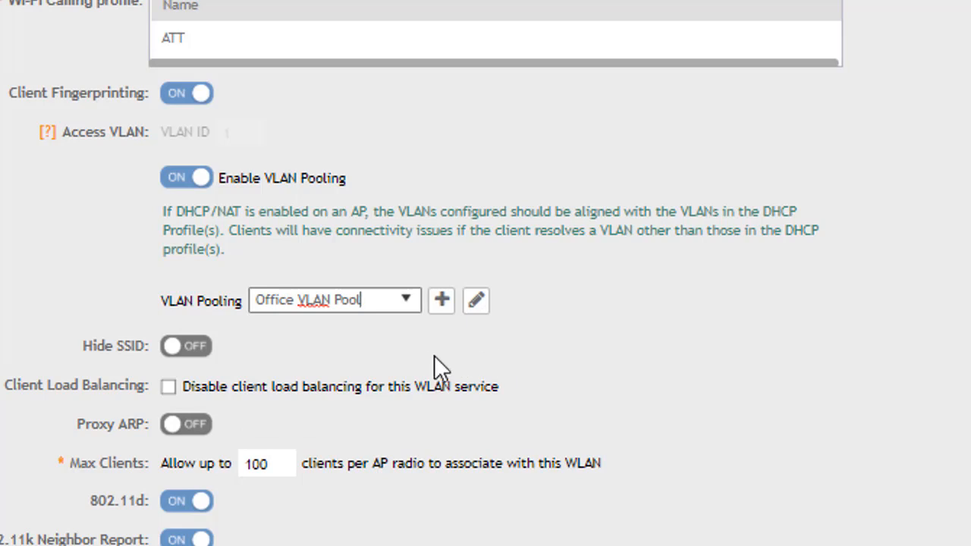
mouse_move(296, 205)
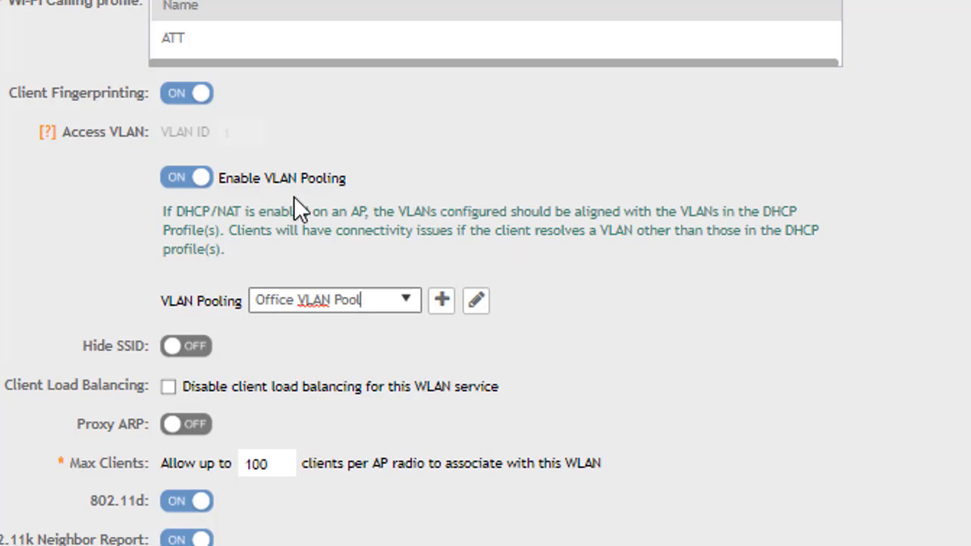
mouse_move(451, 349)
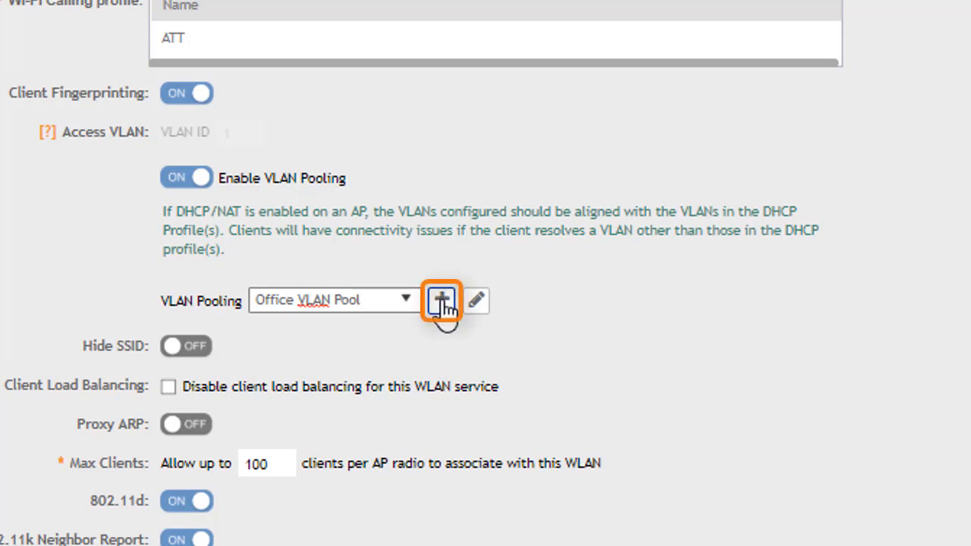
left_click(441, 301)
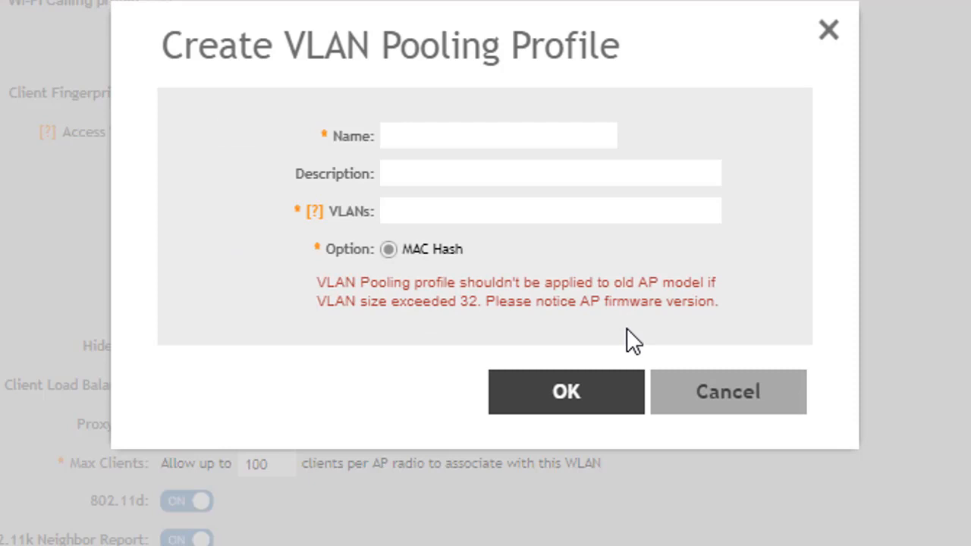
mouse_move(437, 184)
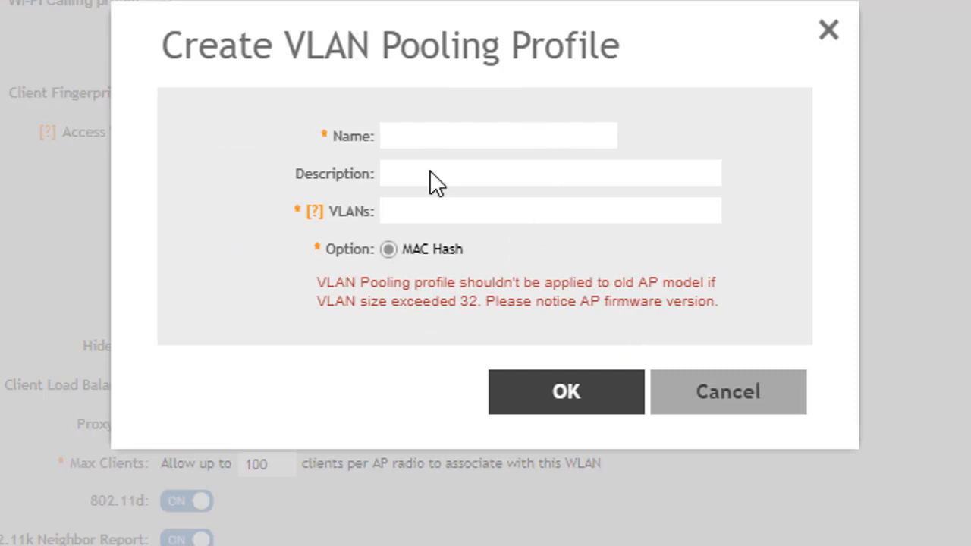
mouse_move(538, 239)
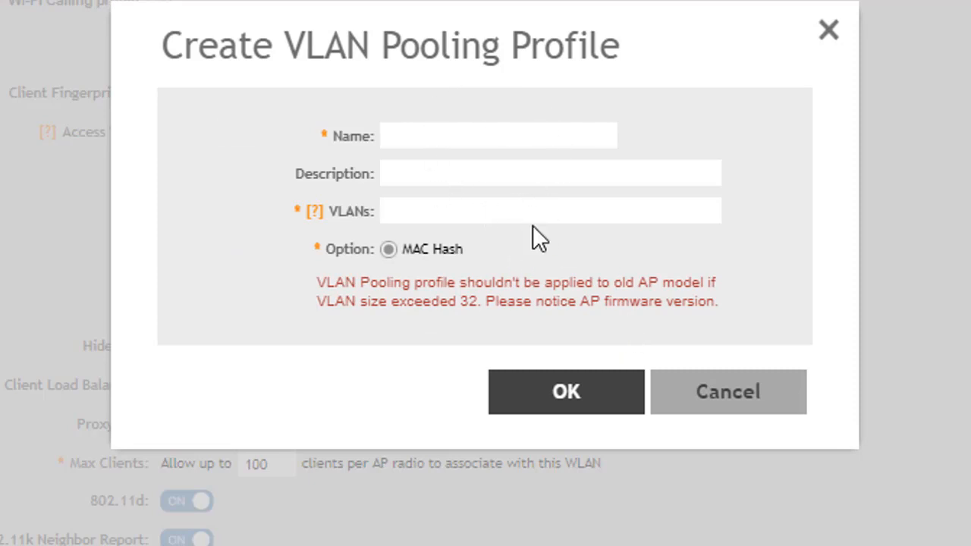
mouse_move(539, 244)
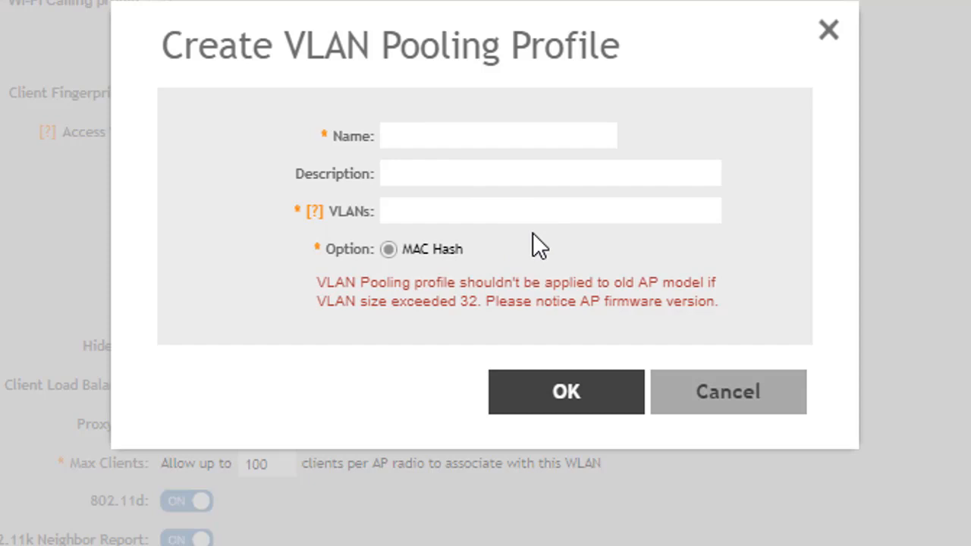
mouse_move(622, 254)
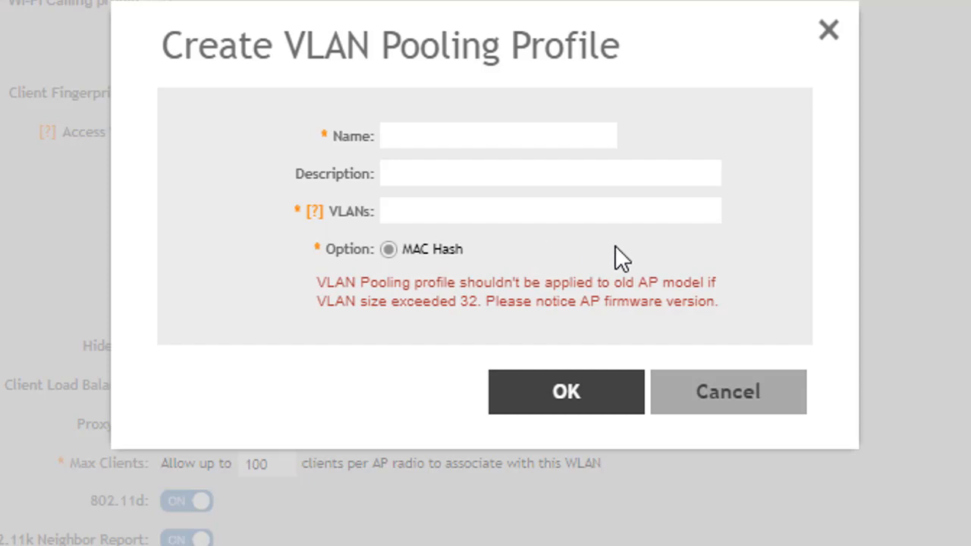
Cancel the blank new-profile form and open Office VLAN Pool for editing
left_click(728, 391)
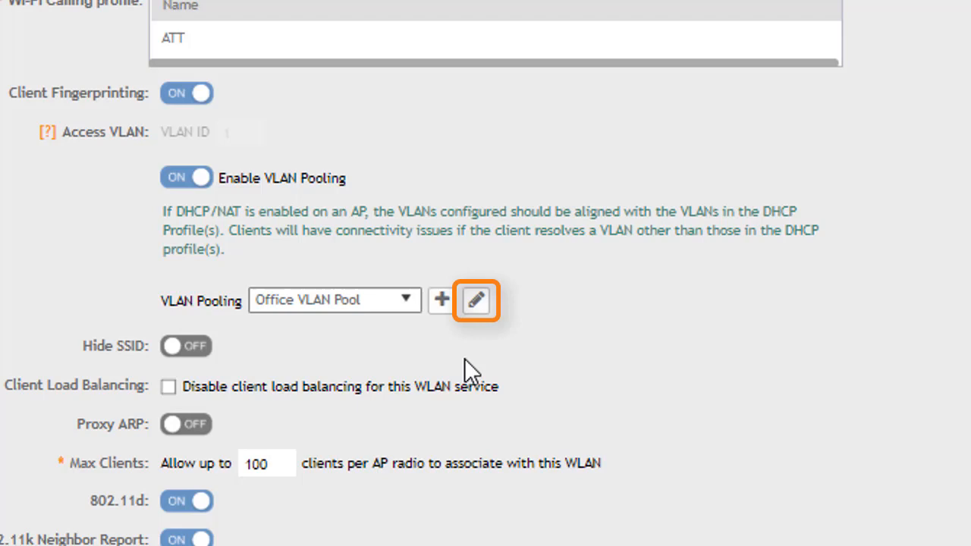
left_click(476, 299)
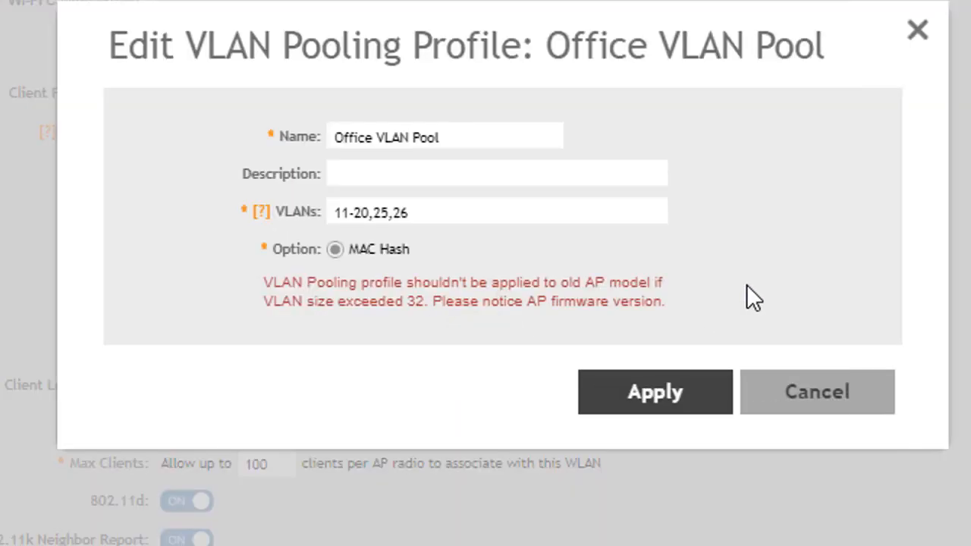
Append ',27' to Office VLAN Pool's VLAN list, making it 11-20,25,26,27
left_click(489, 212)
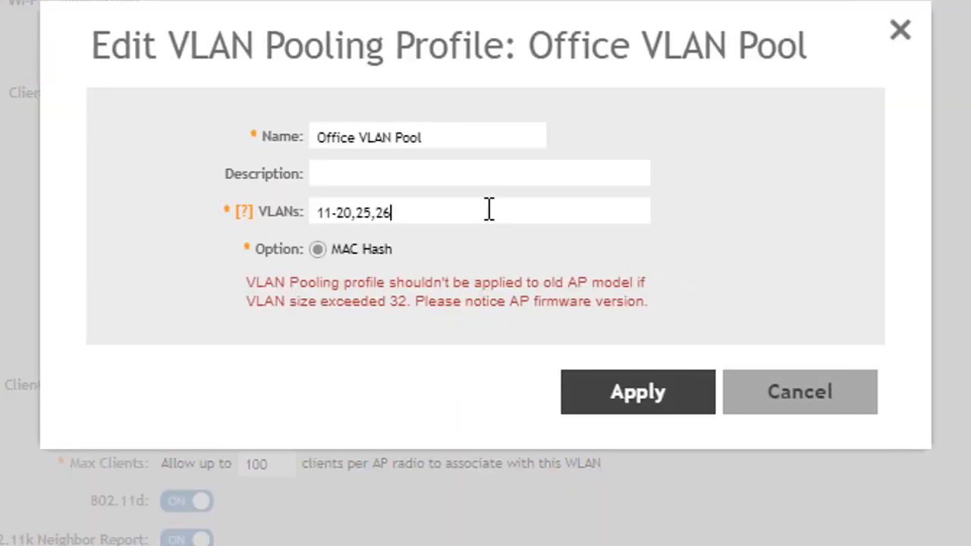
type(",")
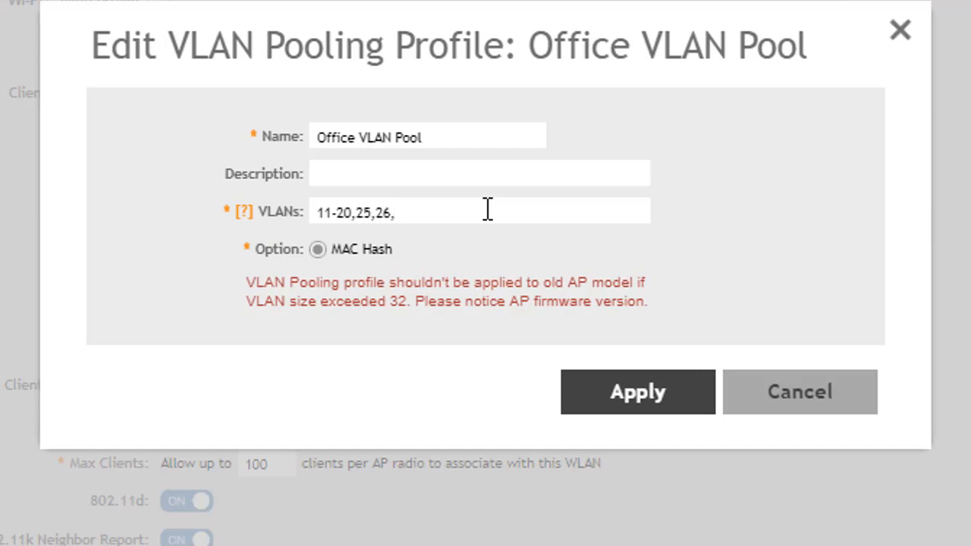
type("27")
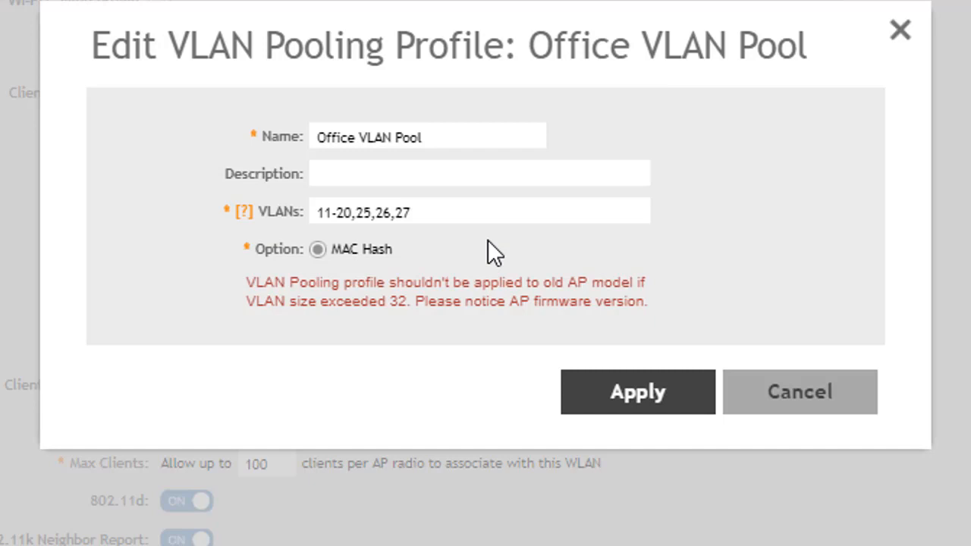
mouse_move(592, 270)
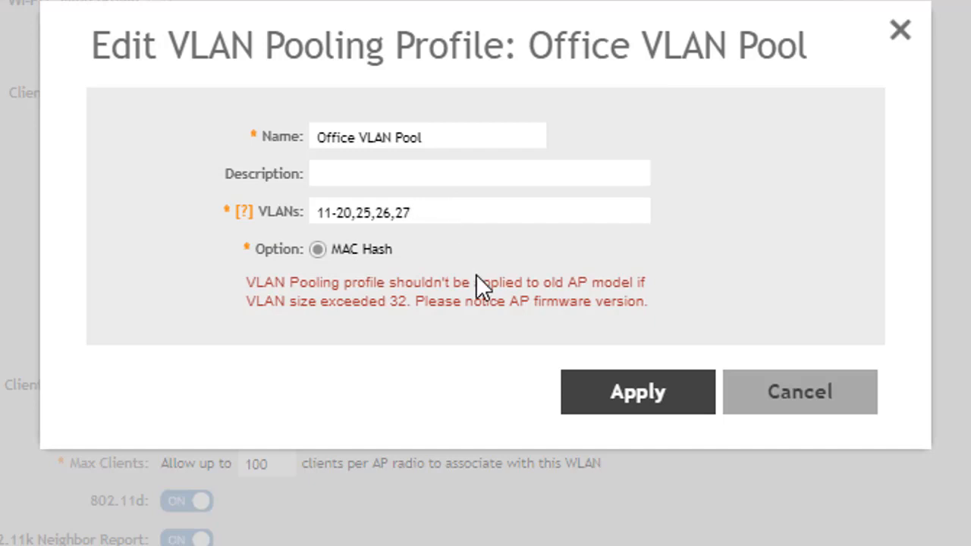
mouse_move(474, 285)
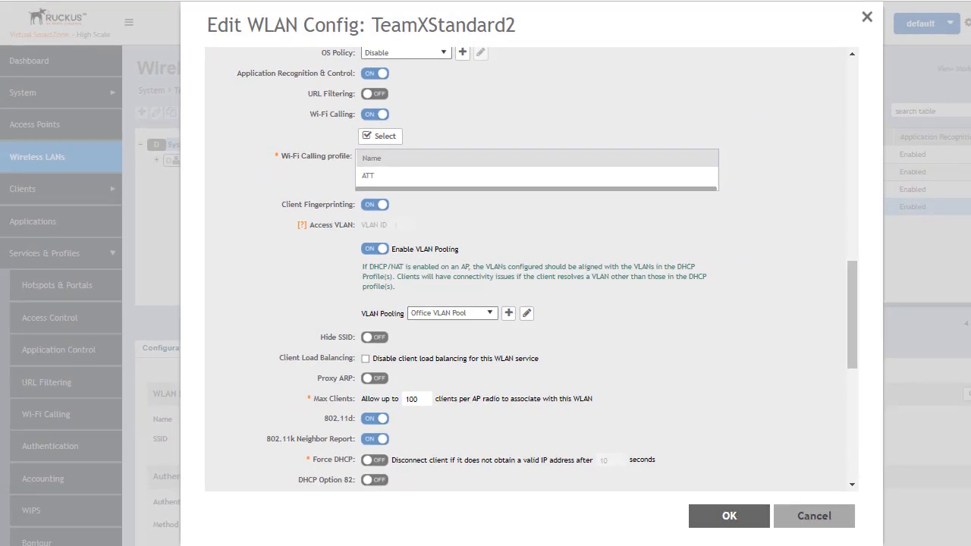
Save TeamXStandard2's WLAN configuration with OK, returning to the Wireless LANs list
left_click(728, 516)
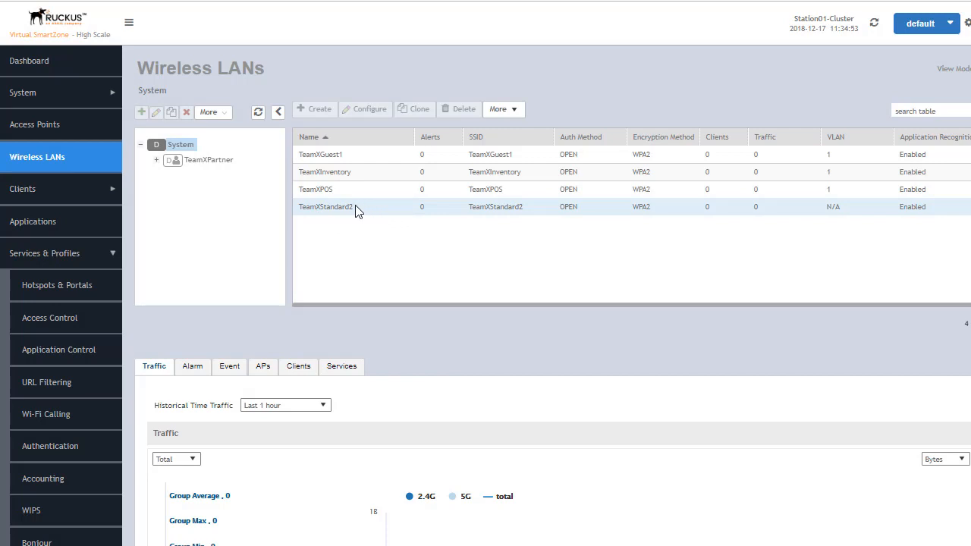
mouse_move(346, 213)
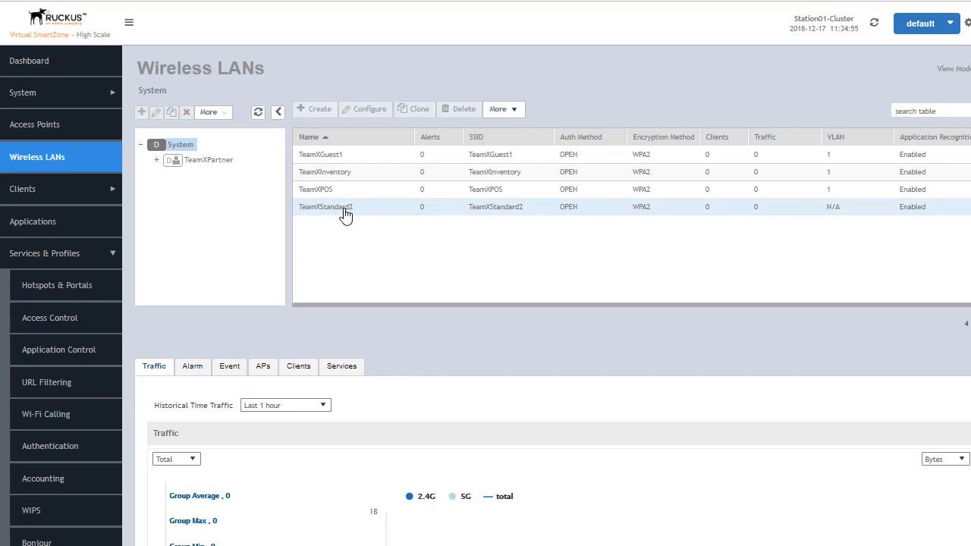